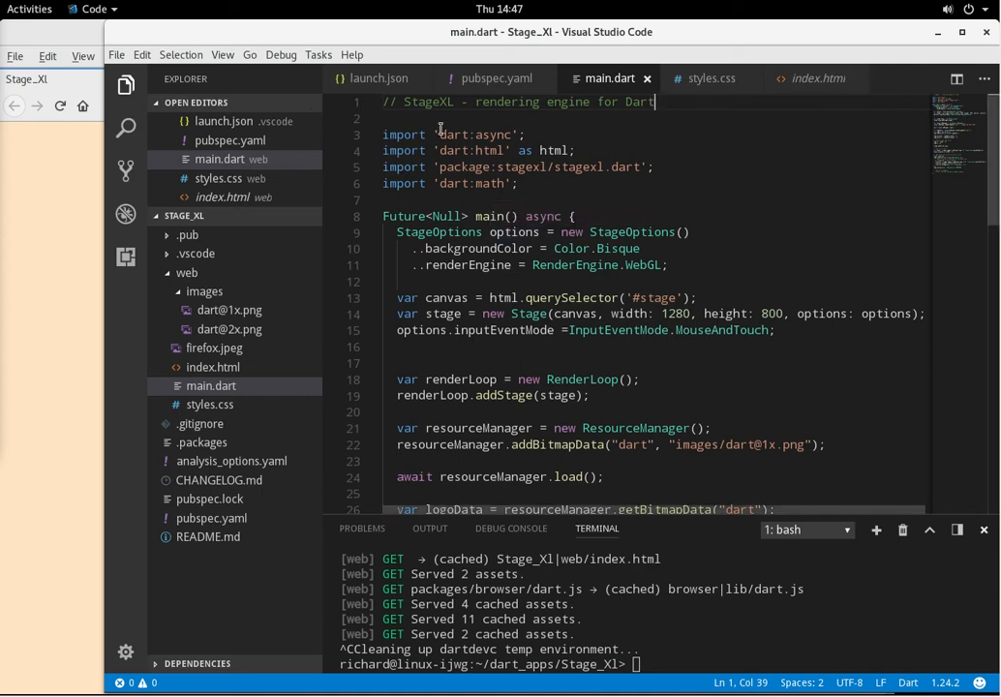
{"action": "mouse_move", "coordinate": [469, 116]}
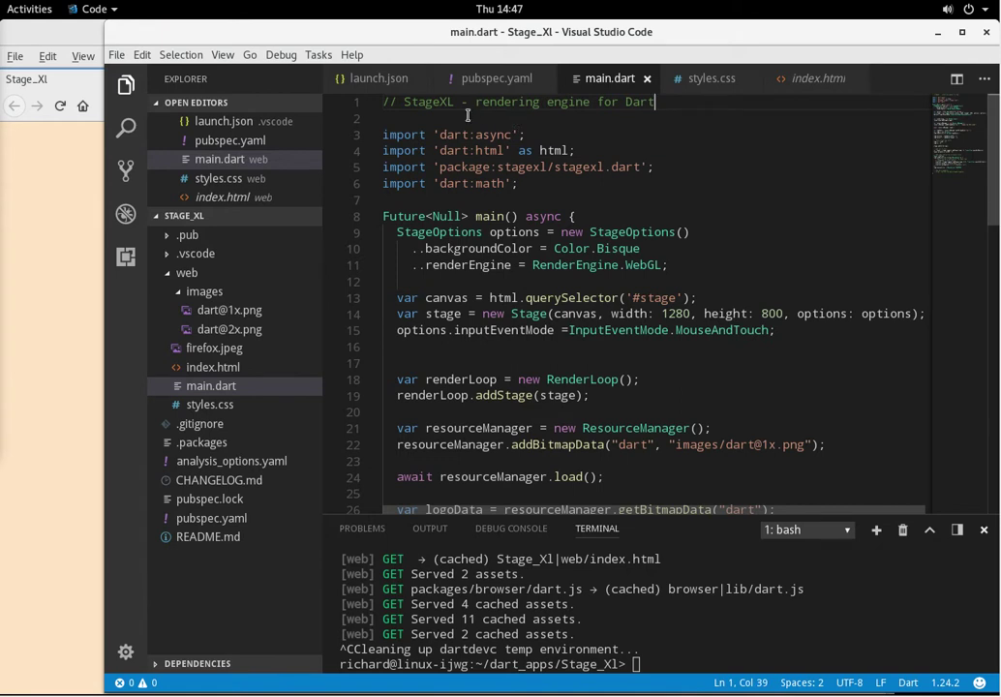
{"action": "mouse_move", "coordinate": [691, 225]}
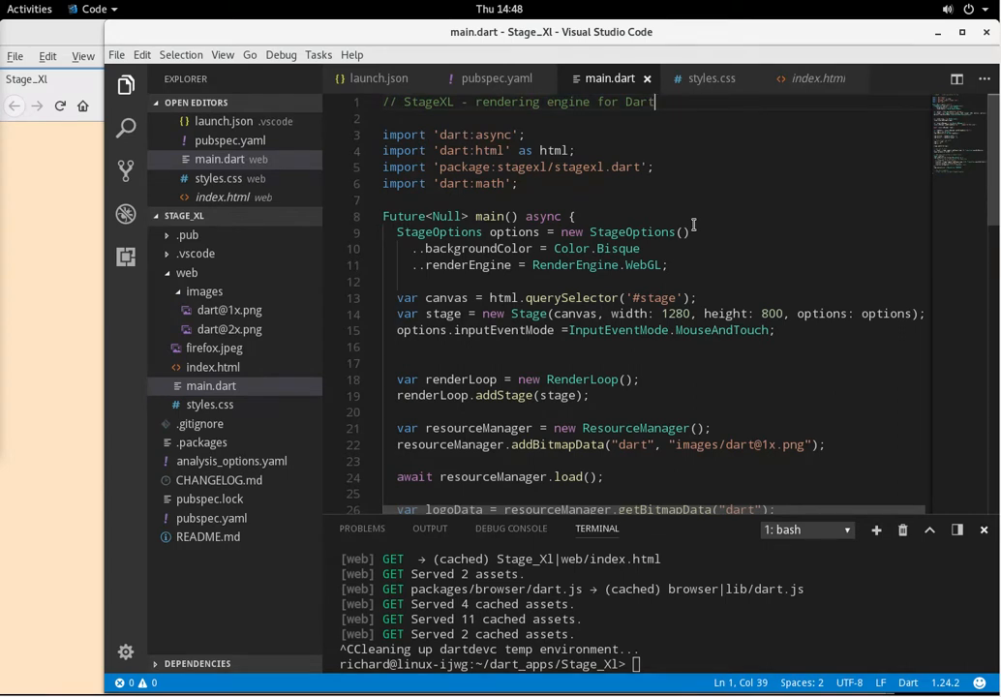
{"action": "mouse_move", "coordinate": [262, 158]}
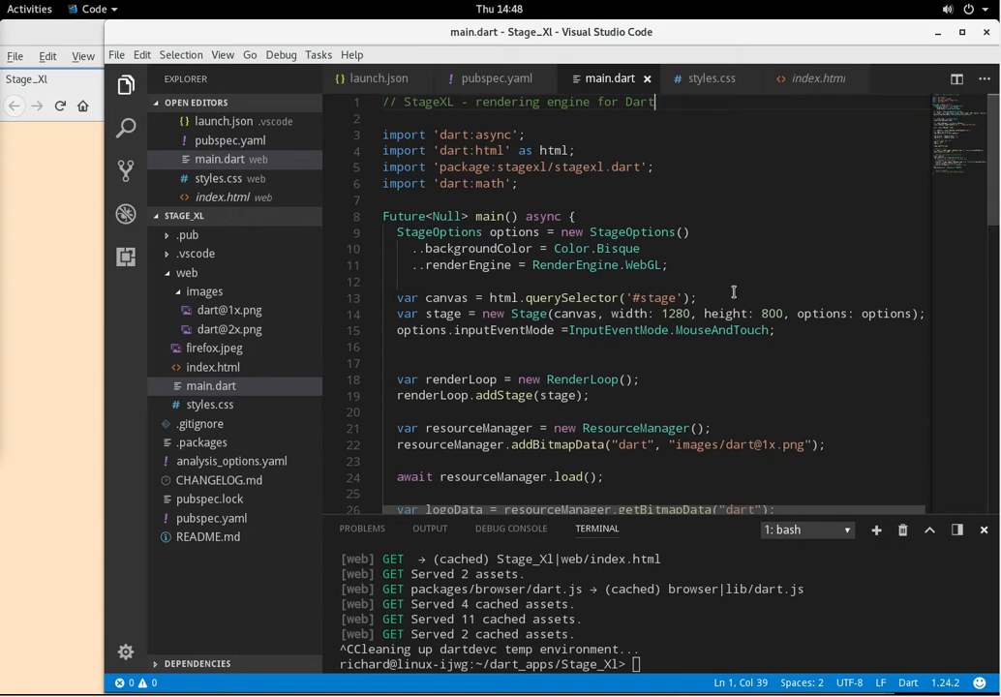
{"action": "mouse_move", "coordinate": [93, 236]}
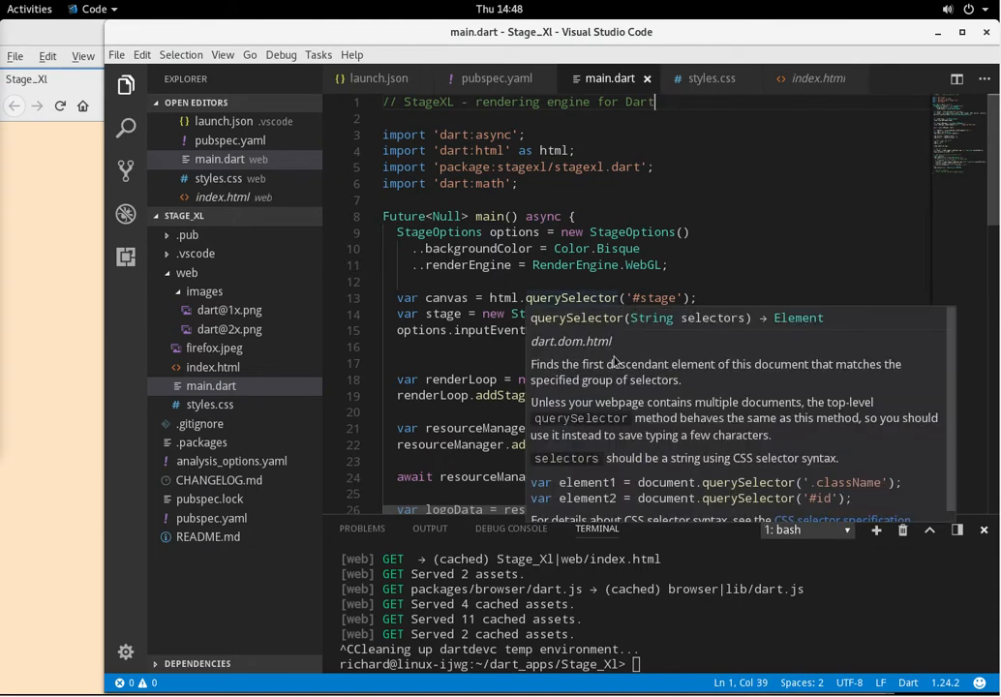
{"action": "mouse_move", "coordinate": [658, 329]}
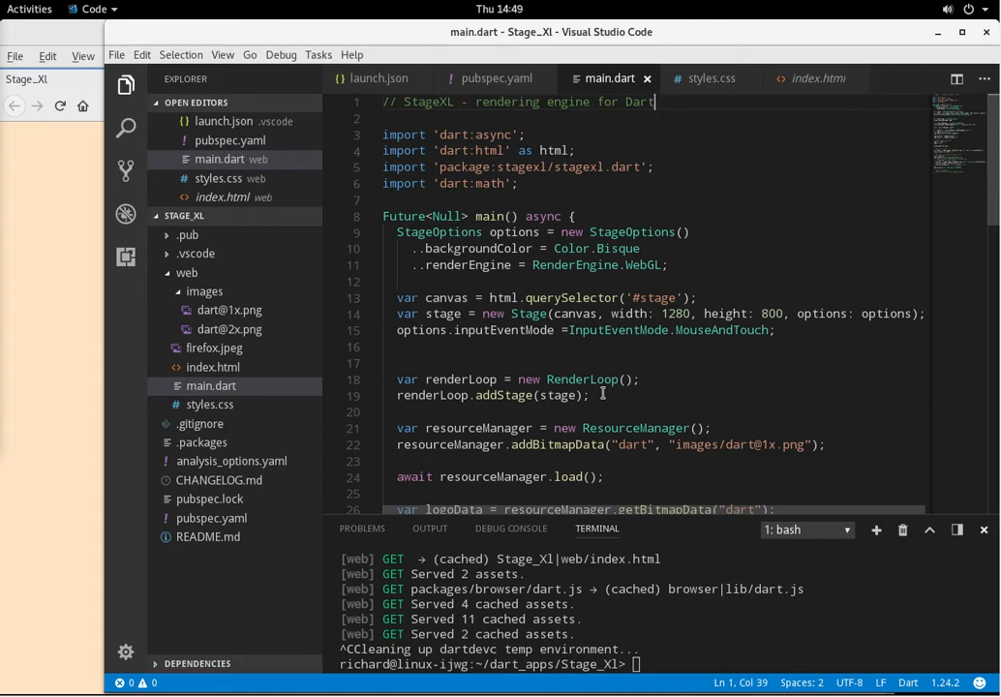
{"action": "mouse_move", "coordinate": [41, 275]}
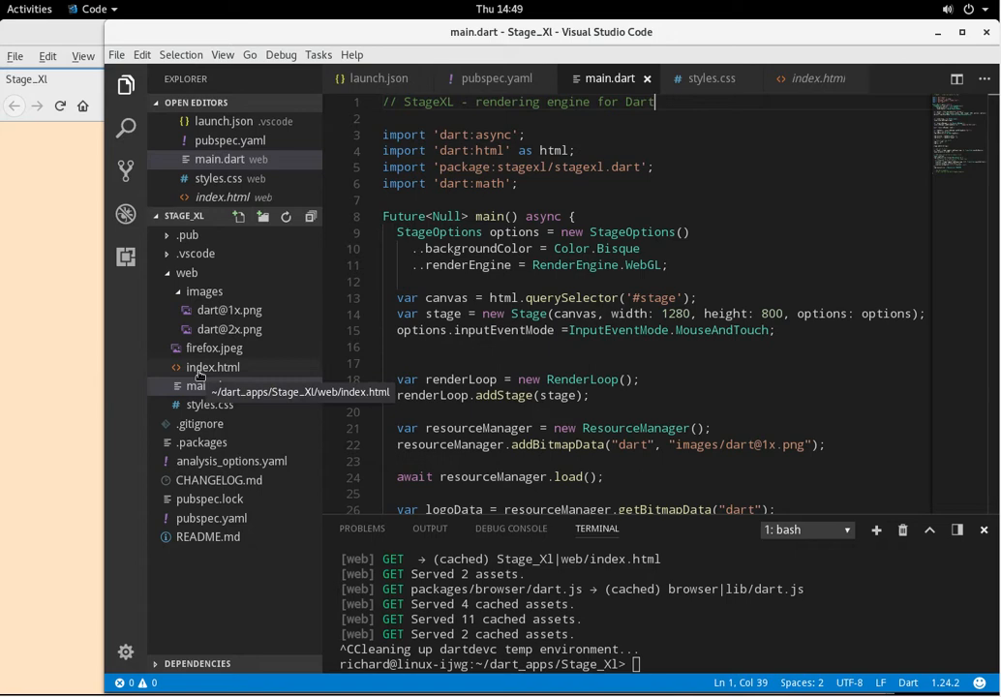
- Show index.html with its 'stage' canvas and Dart script tags
{"action": "left_click", "coordinate": [213, 366]}
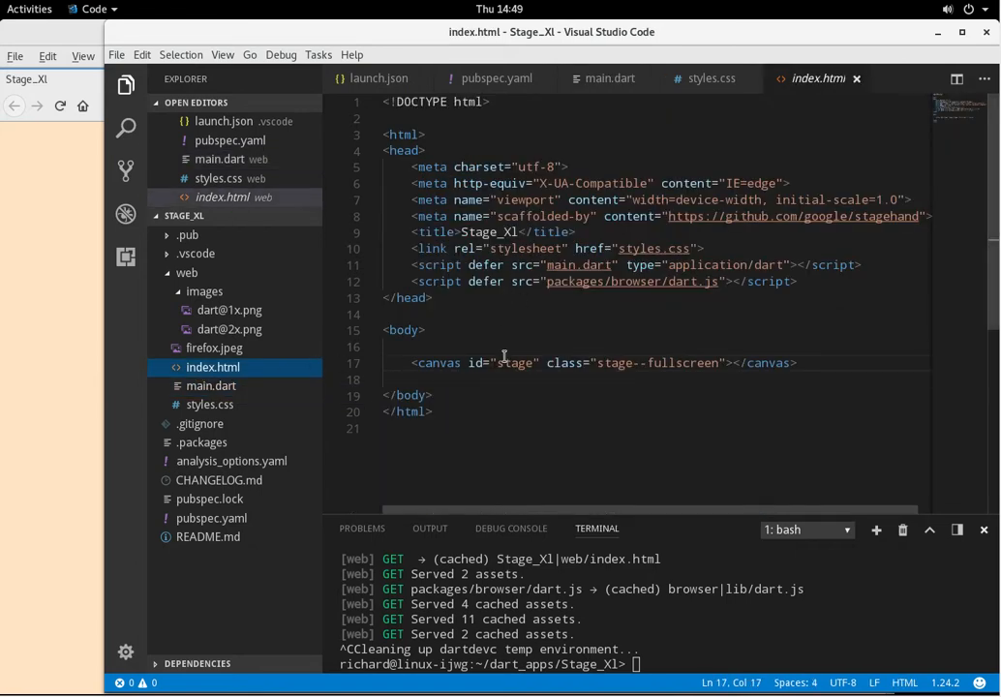
{"action": "mouse_move", "coordinate": [430, 166]}
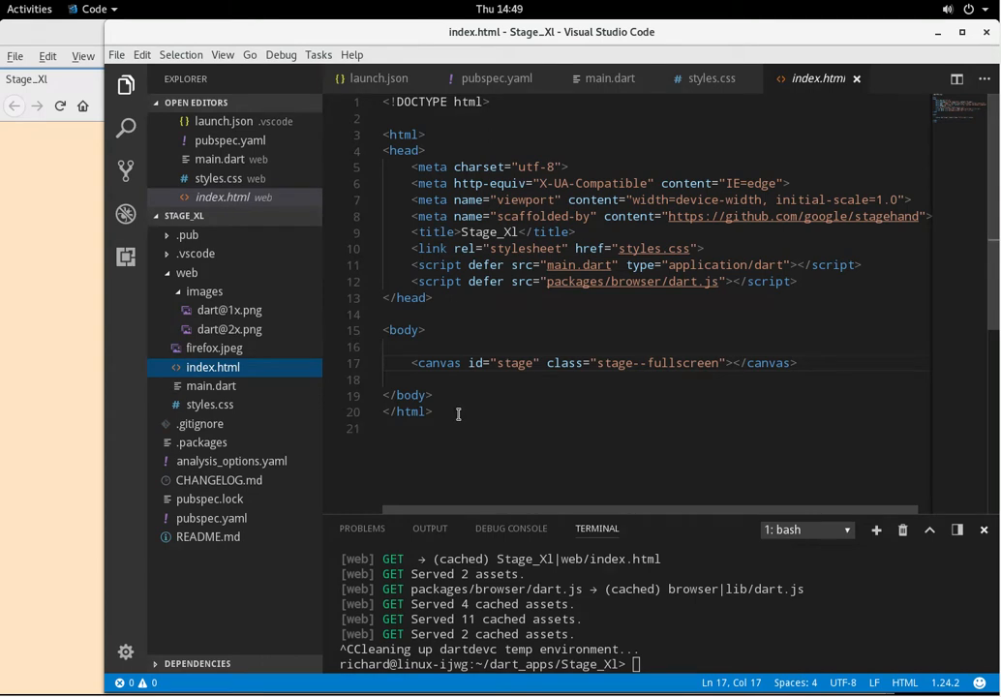
{"action": "mouse_move", "coordinate": [43, 268]}
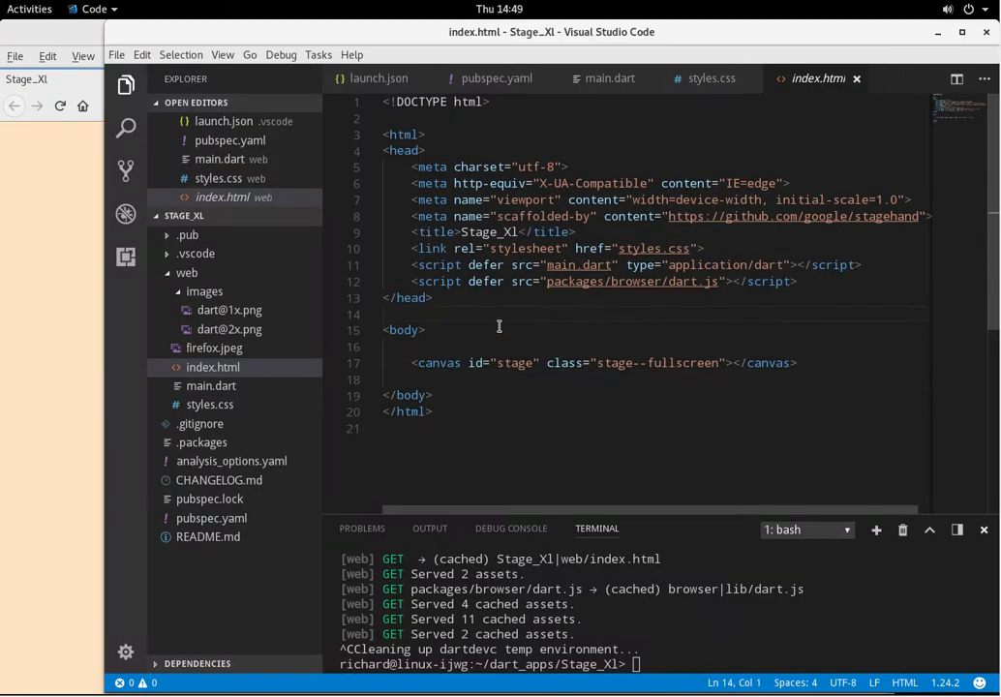
- Return to main.dart and run 'pub serve' in the integrated terminal
{"action": "left_click", "coordinate": [209, 385]}
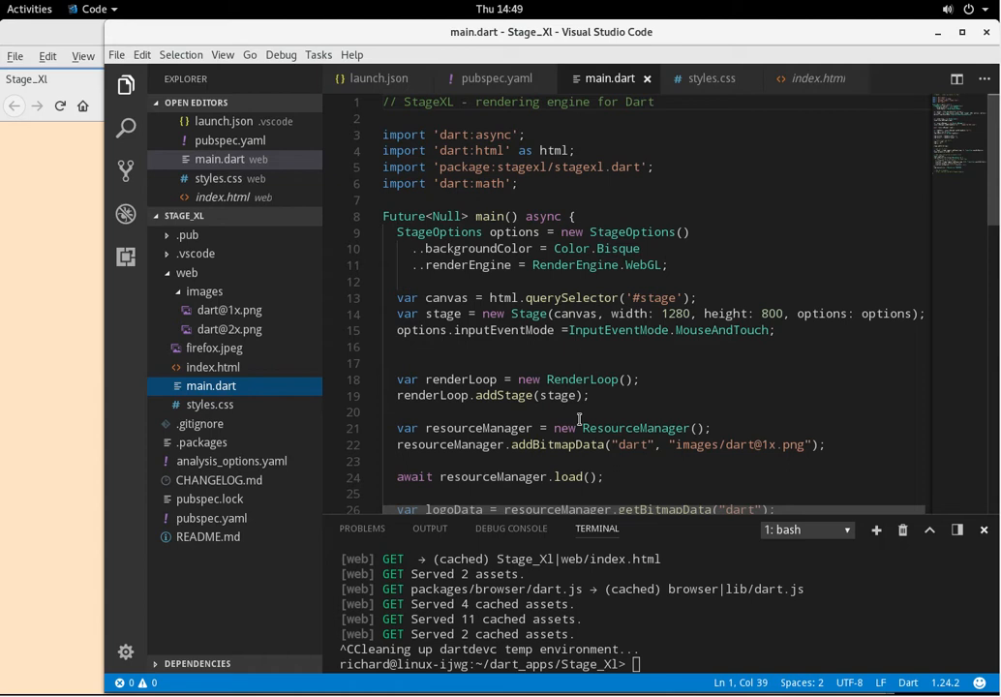
{"action": "type", "text": "pub serve"}
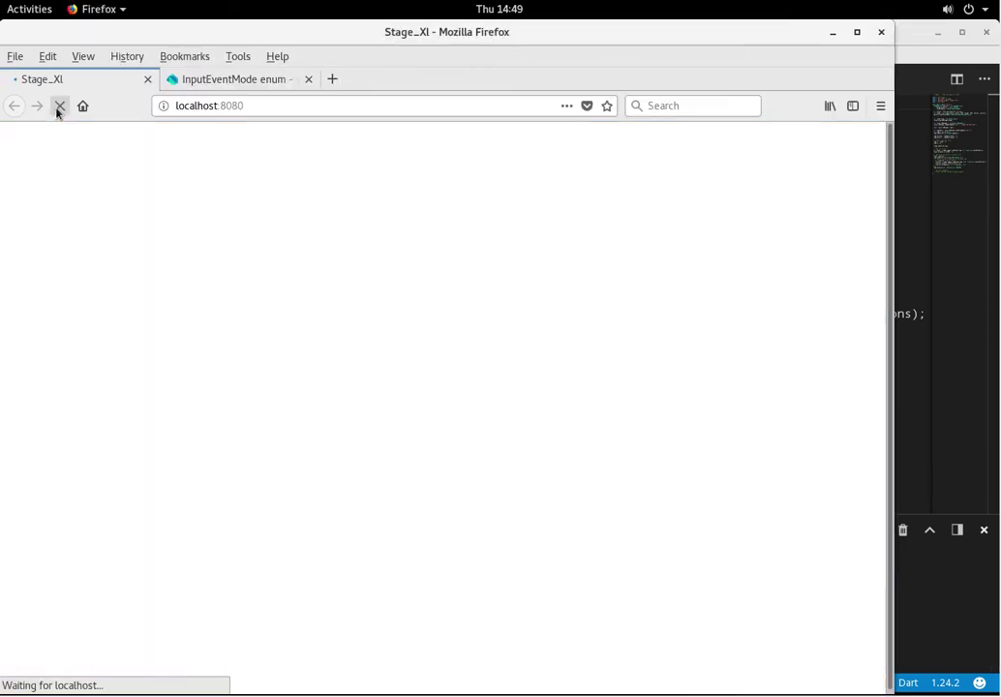
- Reload the localhost:8080 page in Firefox to load the StageXL app
{"action": "left_click", "coordinate": [58, 104]}
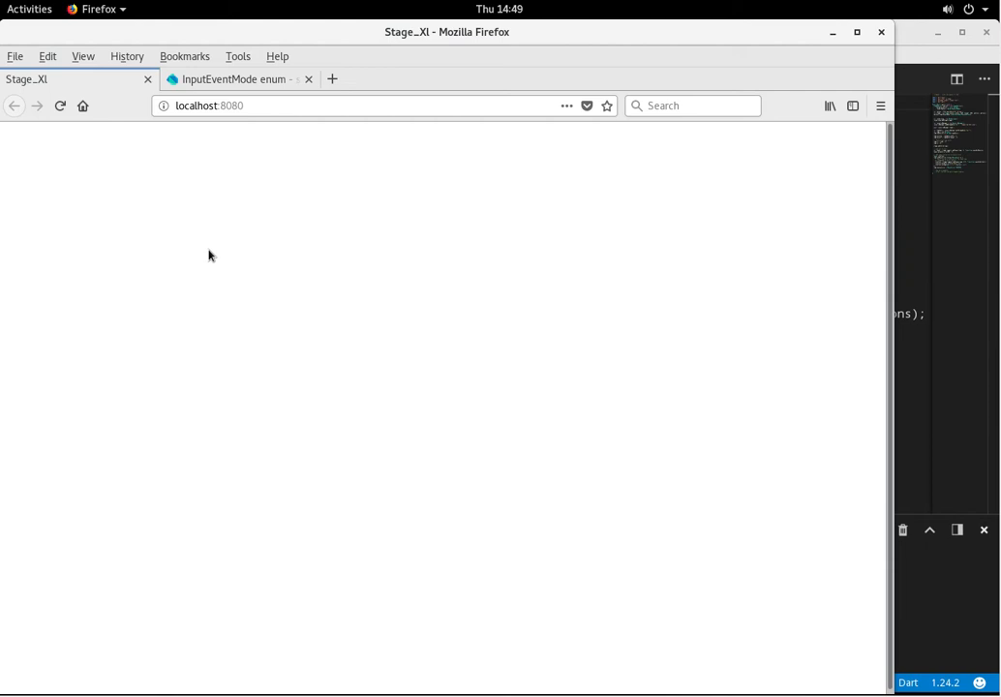
{"action": "mouse_move", "coordinate": [868, 341]}
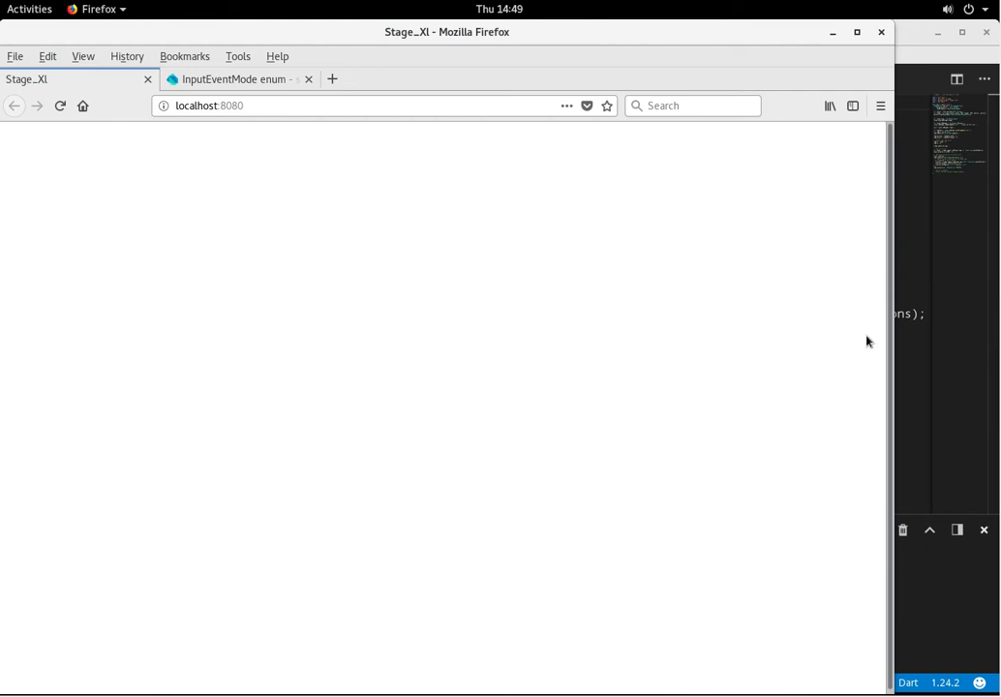
{"action": "mouse_move", "coordinate": [989, 371]}
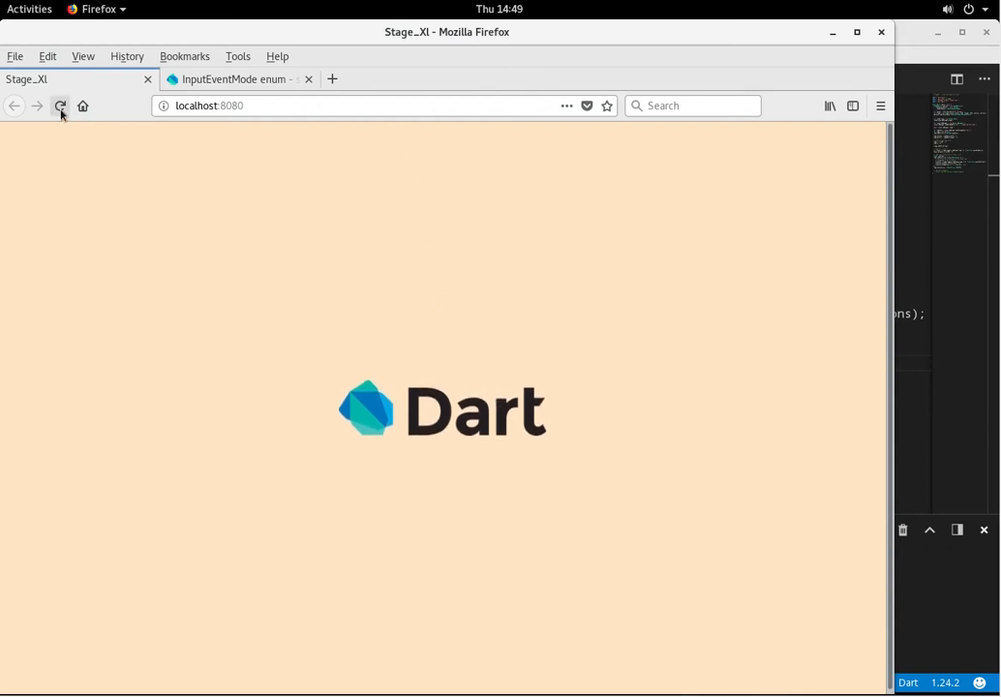
- Refresh localhost:8080 again so the Dart logo renders on the beige background
{"action": "left_click", "coordinate": [60, 104]}
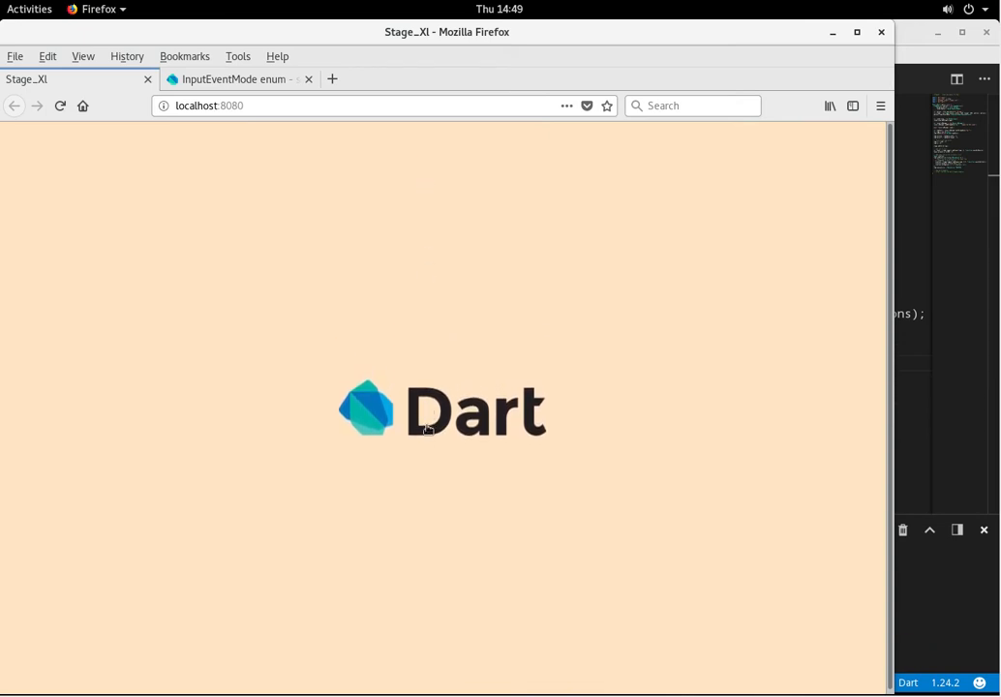
{"action": "mouse_move", "coordinate": [457, 124]}
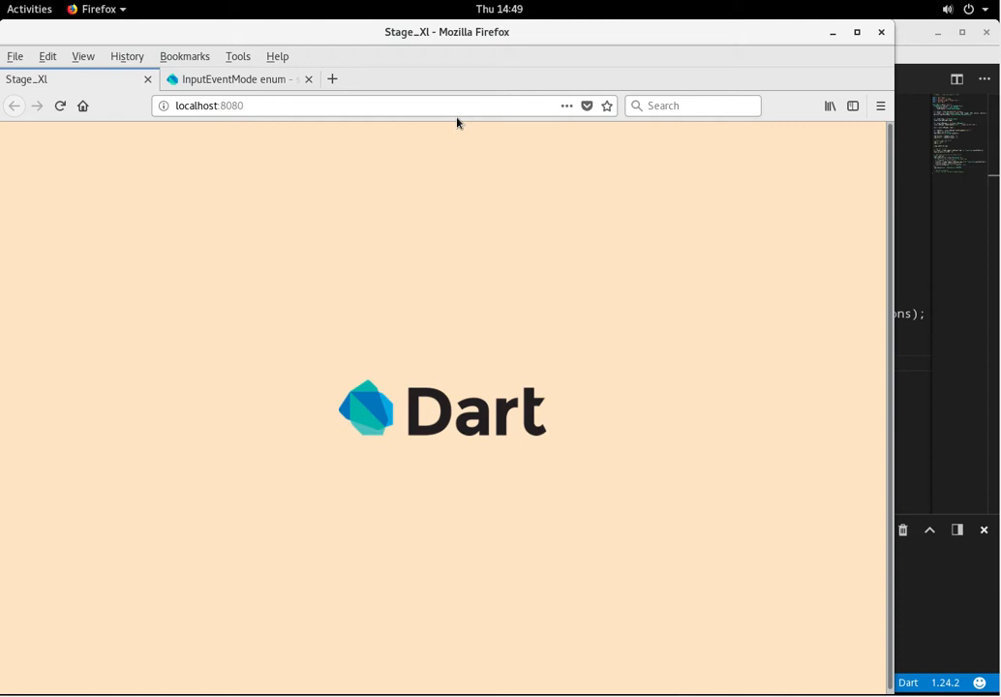
{"action": "mouse_move", "coordinate": [438, 413]}
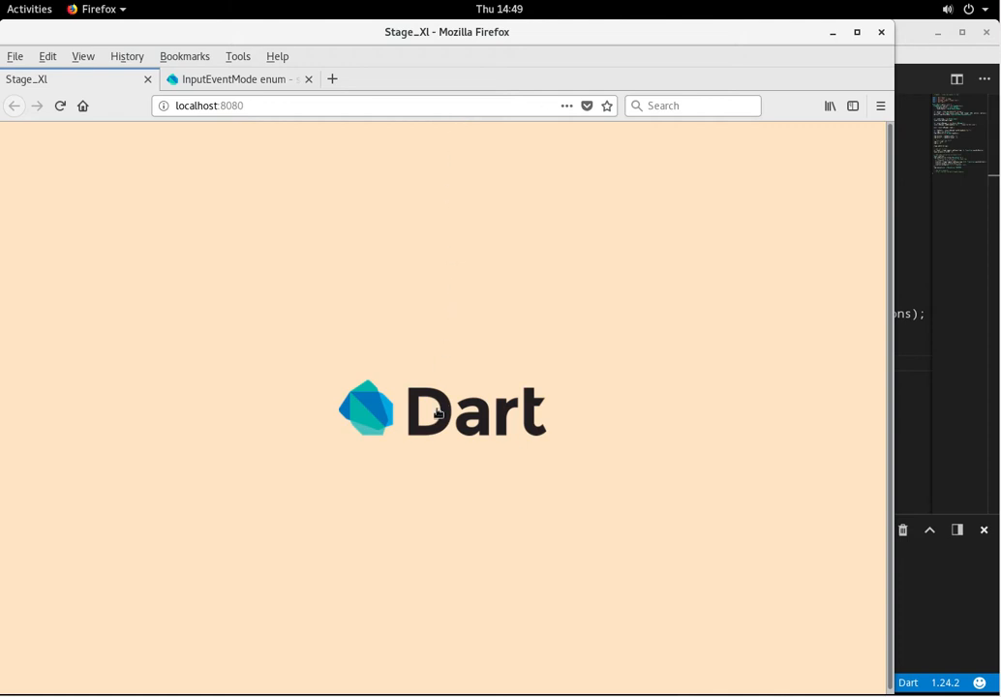
{"action": "mouse_move", "coordinate": [436, 248]}
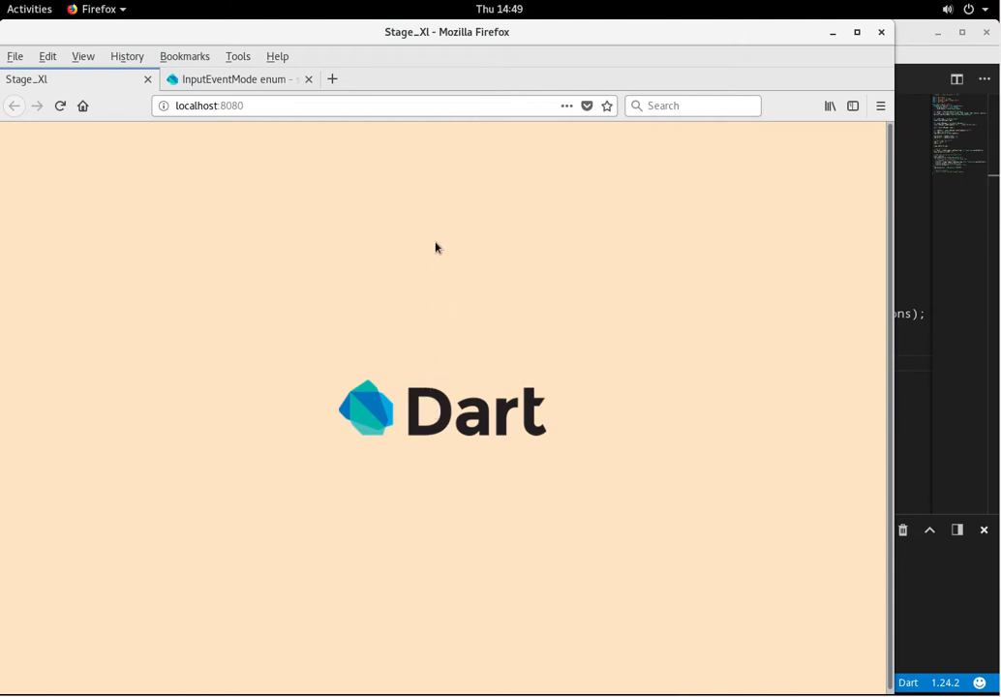
{"action": "mouse_move", "coordinate": [445, 438]}
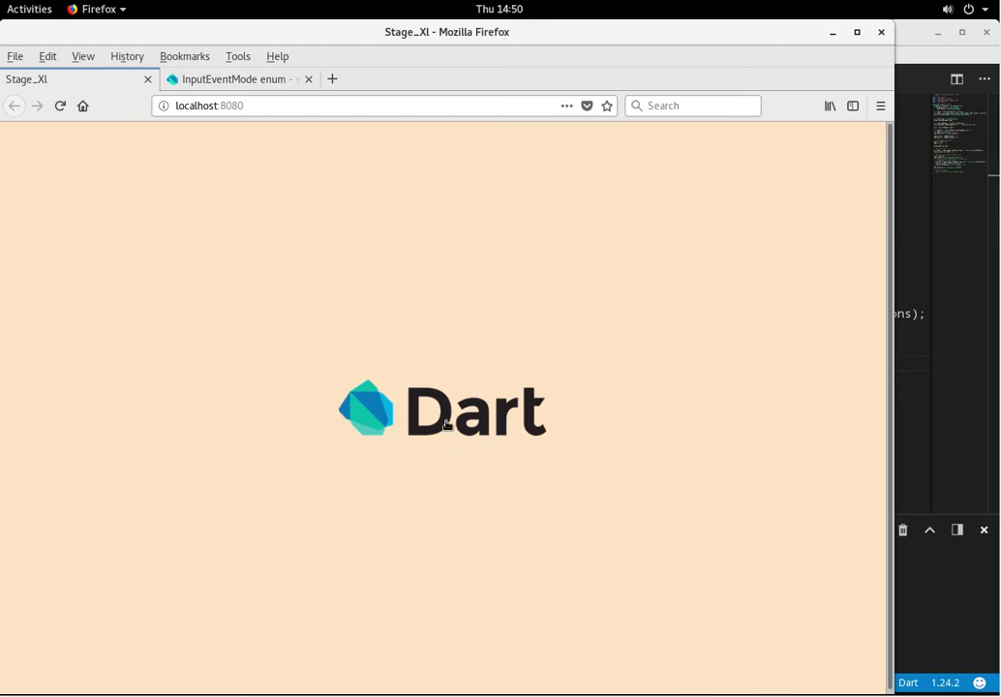
{"action": "mouse_move", "coordinate": [411, 132]}
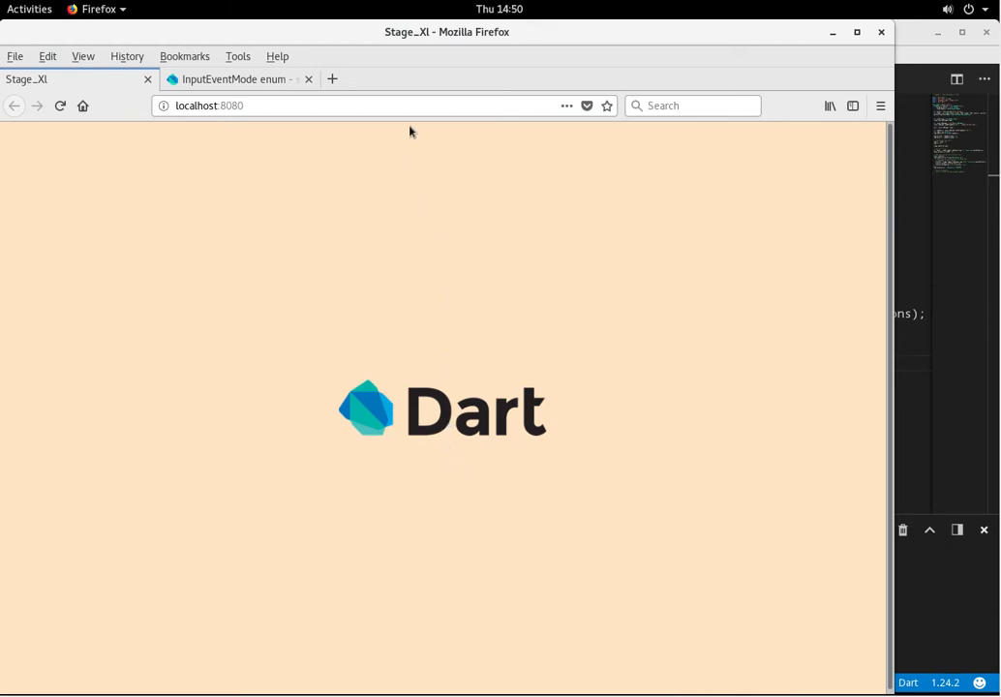
{"action": "mouse_move", "coordinate": [407, 200]}
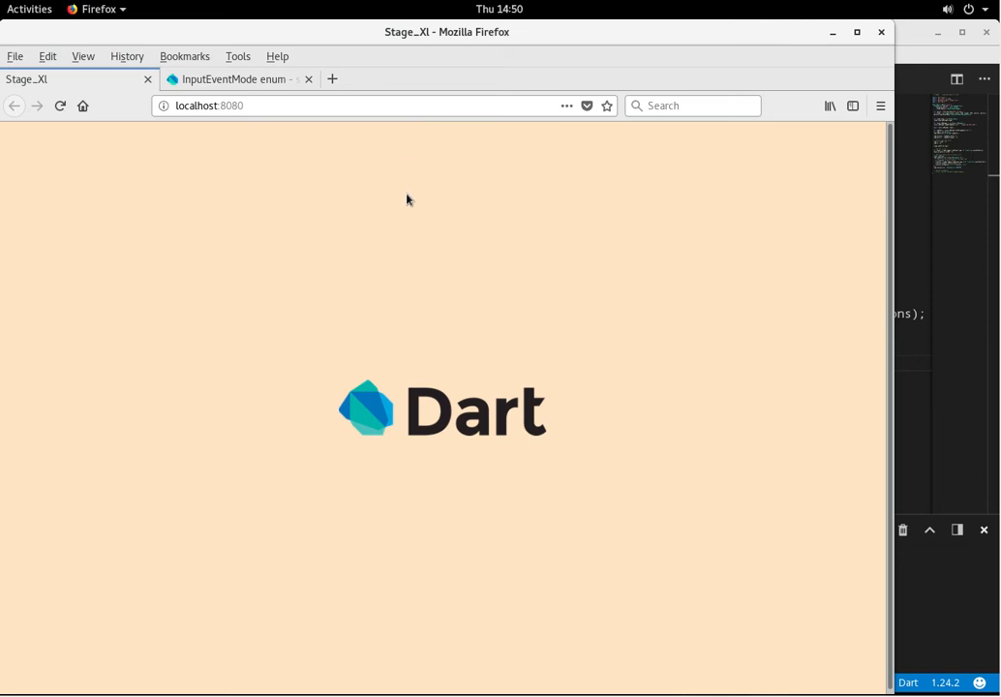
{"action": "mouse_move", "coordinate": [430, 190]}
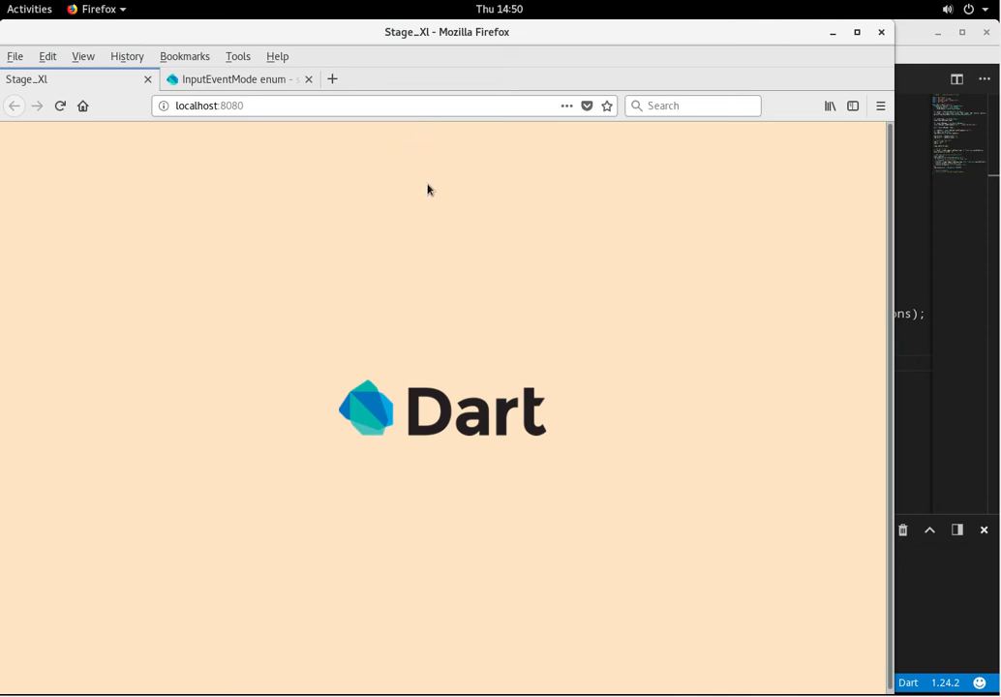
{"action": "mouse_move", "coordinate": [446, 405]}
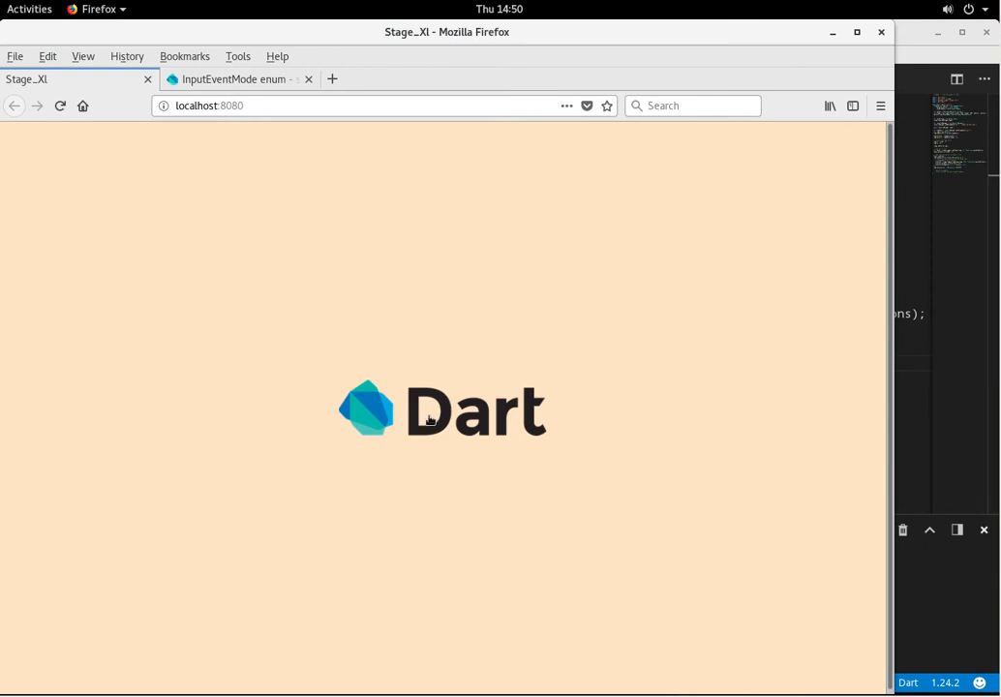
{"action": "mouse_move", "coordinate": [438, 403]}
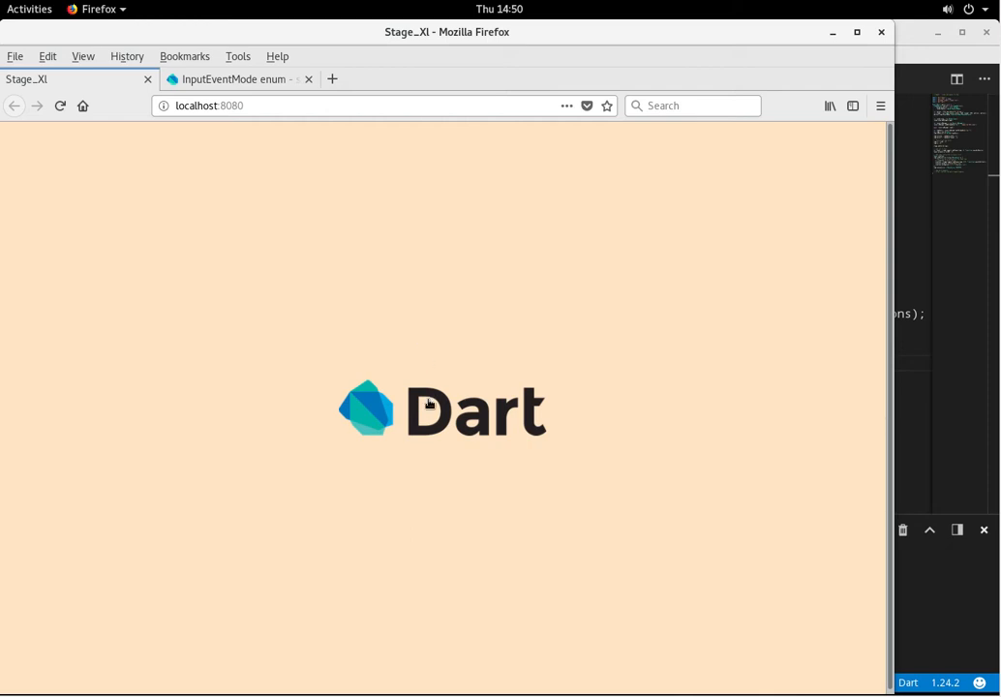
{"action": "mouse_move", "coordinate": [406, 423]}
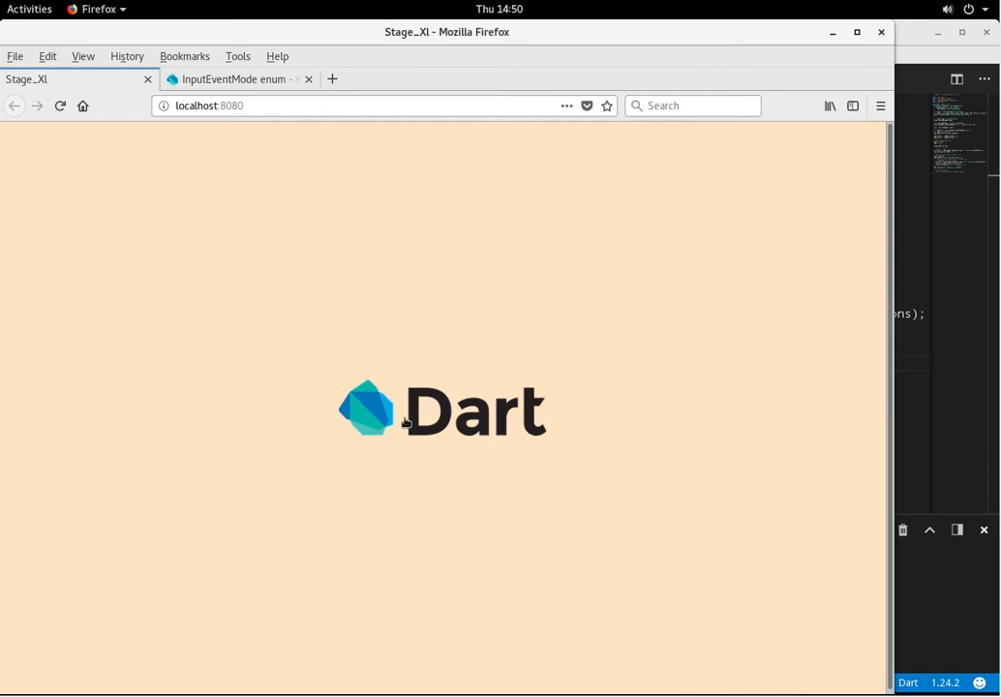
{"action": "mouse_move", "coordinate": [434, 364]}
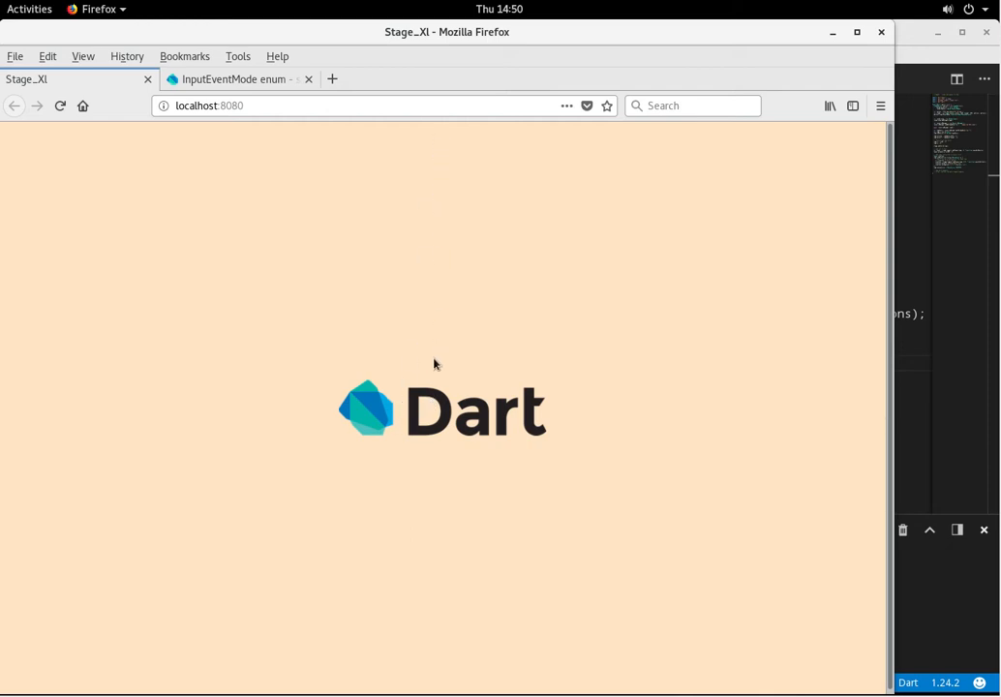
{"action": "mouse_move", "coordinate": [434, 260]}
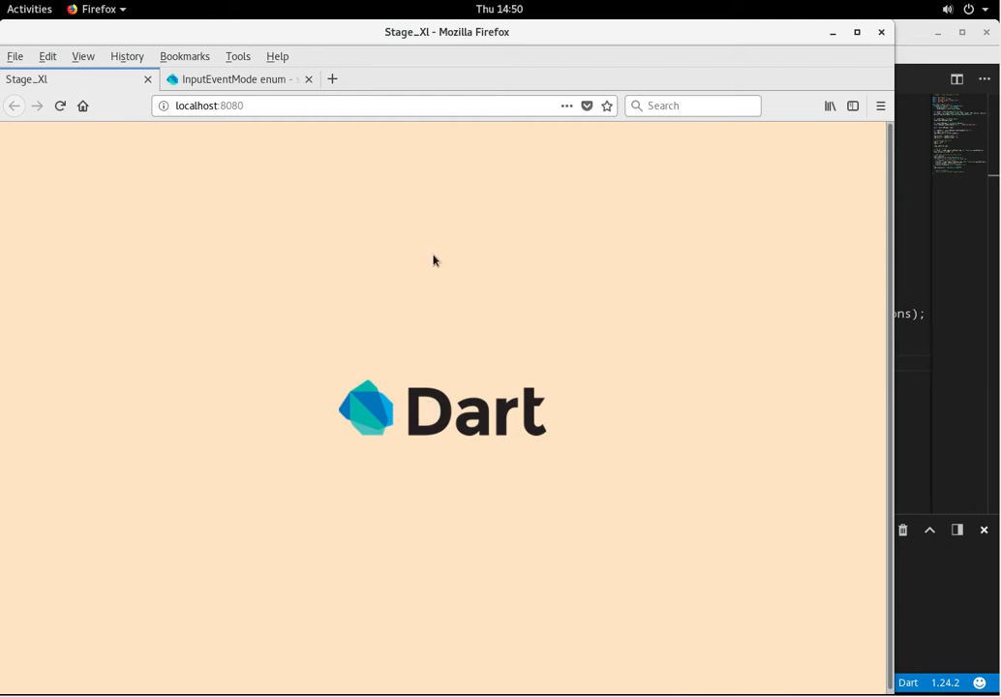
{"action": "mouse_move", "coordinate": [457, 440]}
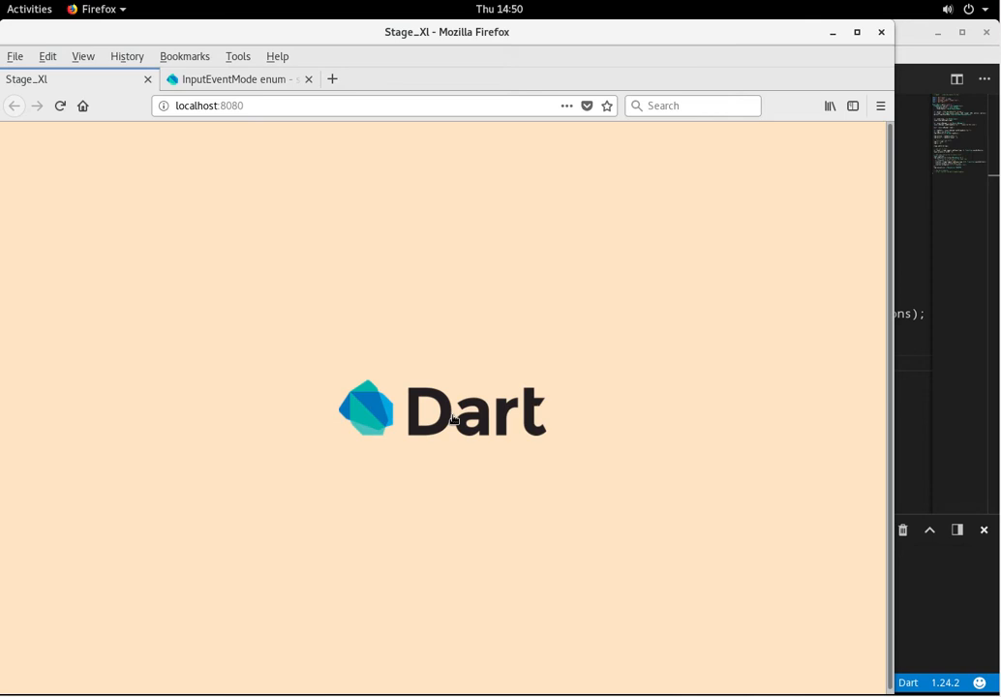
{"action": "mouse_move", "coordinate": [447, 281]}
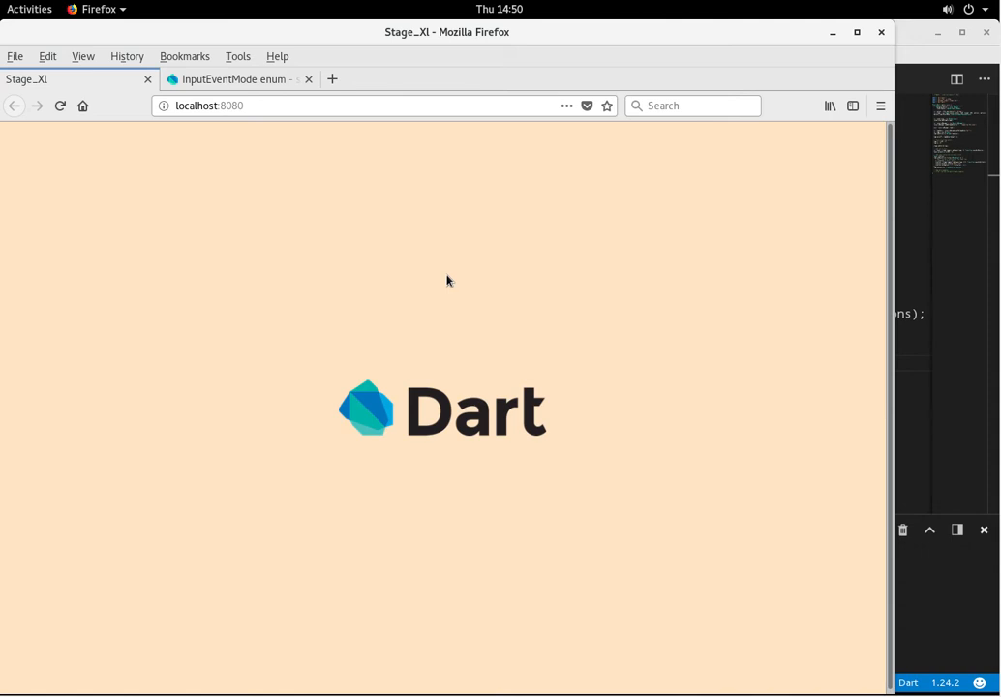
{"action": "mouse_move", "coordinate": [455, 434]}
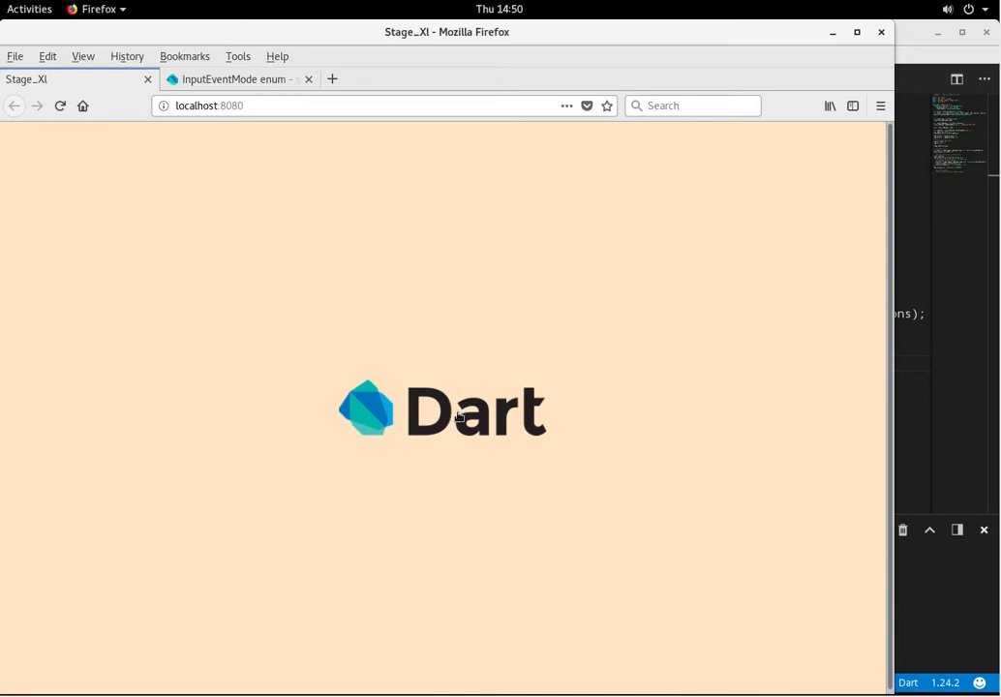
{"action": "mouse_move", "coordinate": [449, 158]}
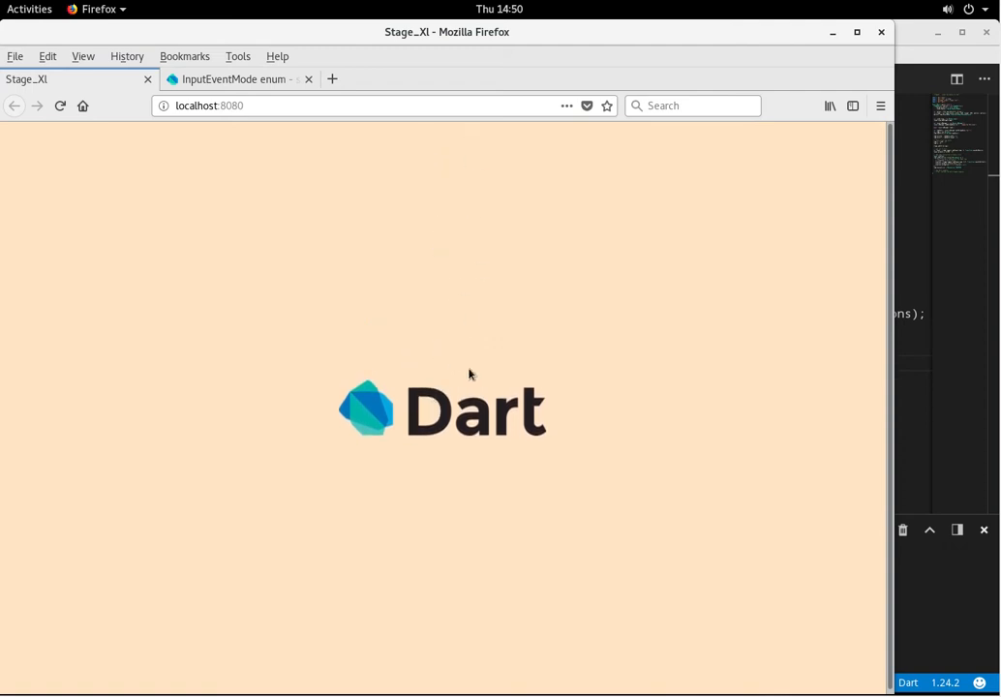
{"action": "mouse_move", "coordinate": [461, 124]}
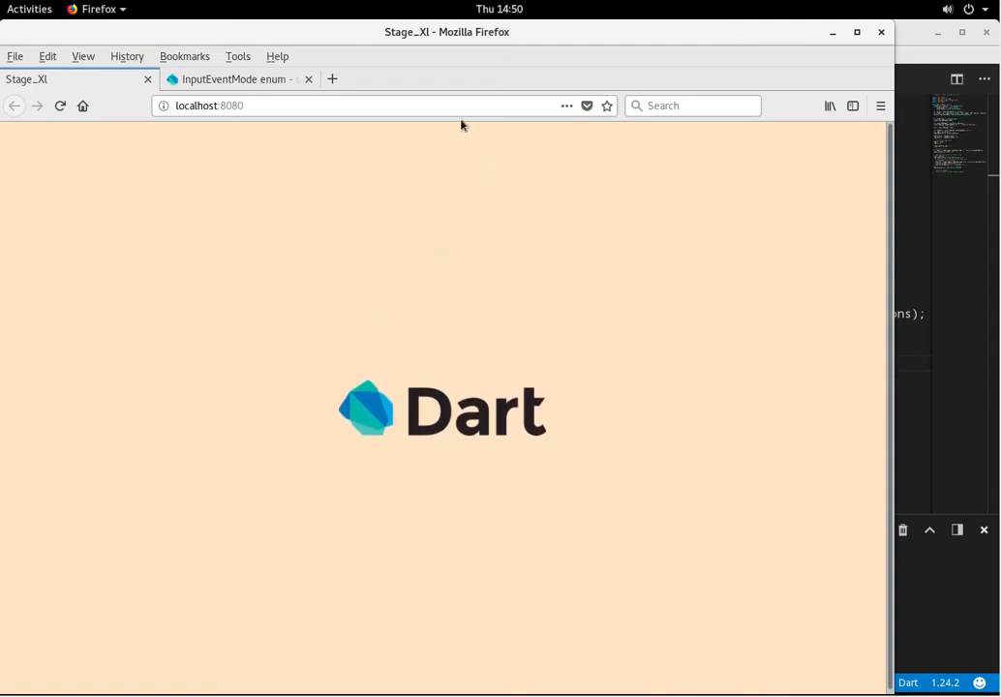
{"action": "mouse_move", "coordinate": [446, 348]}
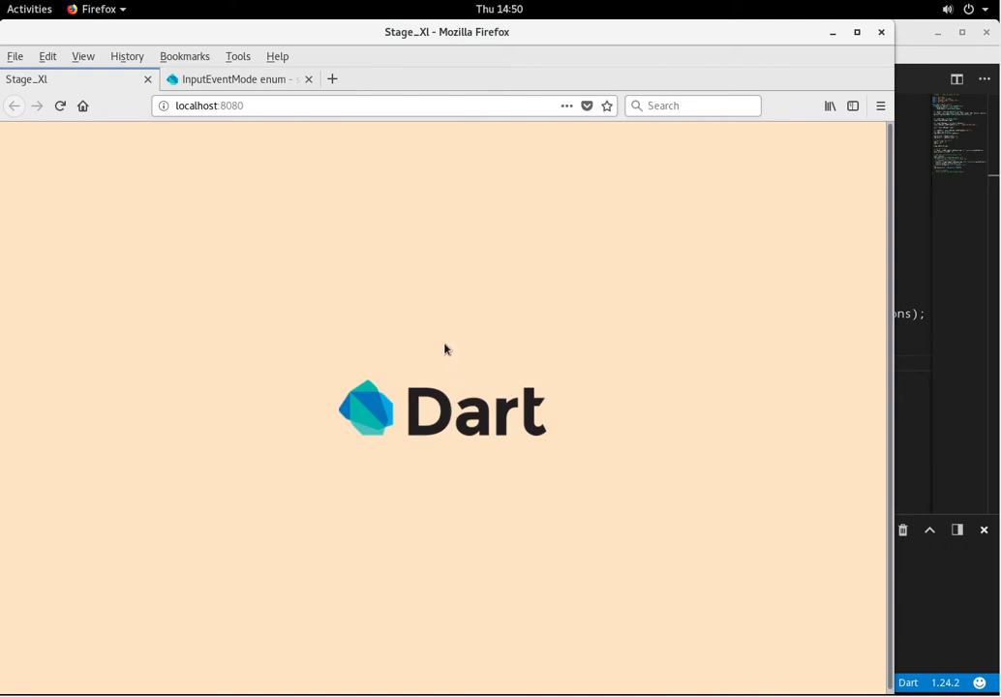
{"action": "mouse_move", "coordinate": [357, 371]}
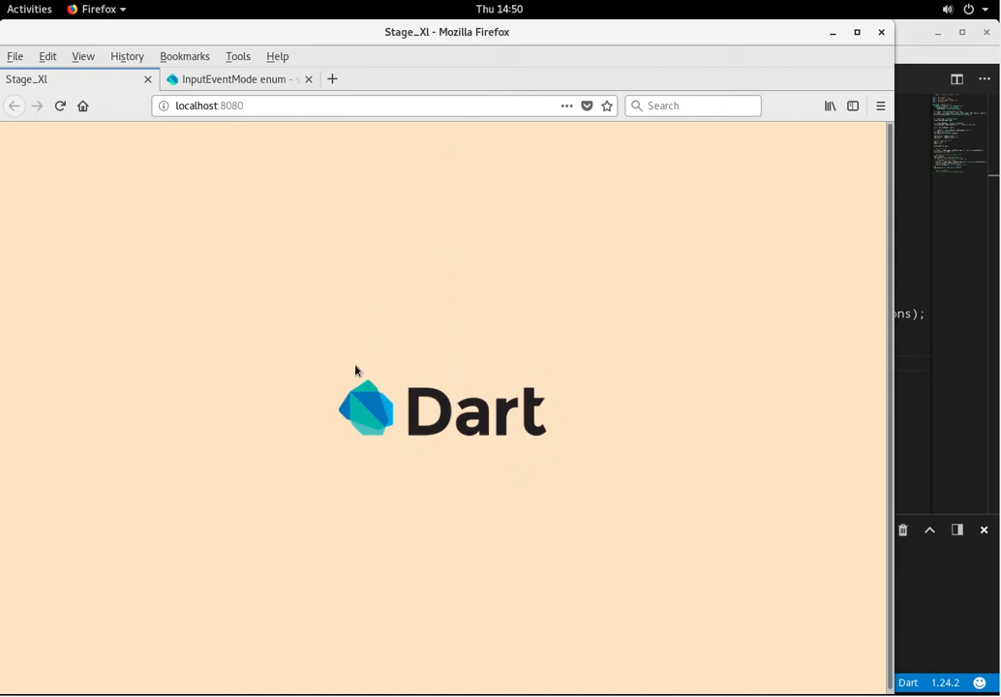
{"action": "mouse_move", "coordinate": [457, 151]}
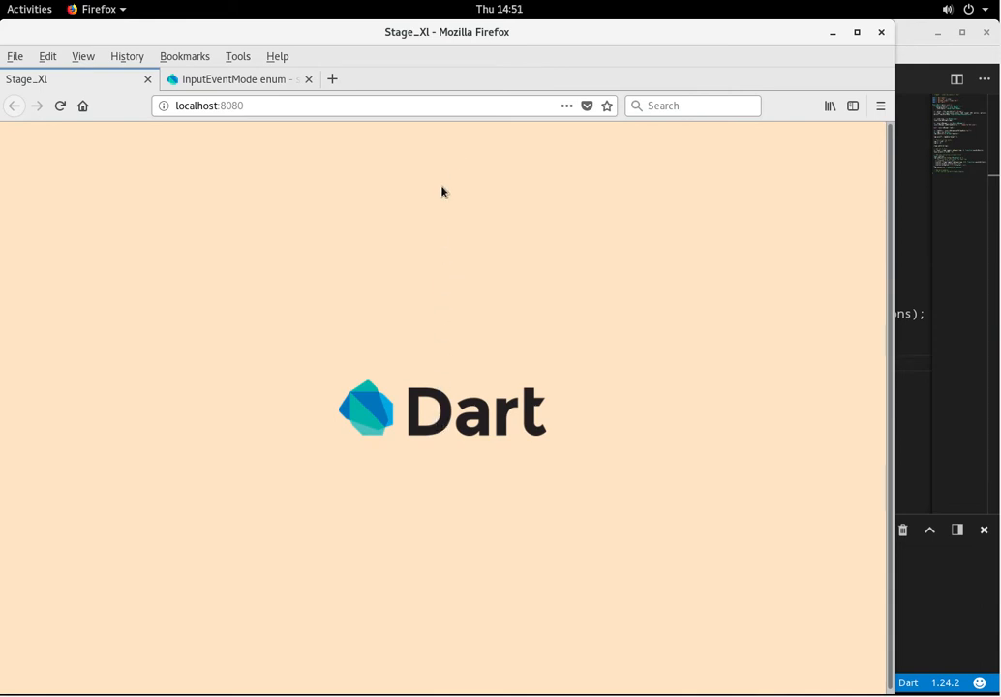
{"action": "mouse_move", "coordinate": [334, 437]}
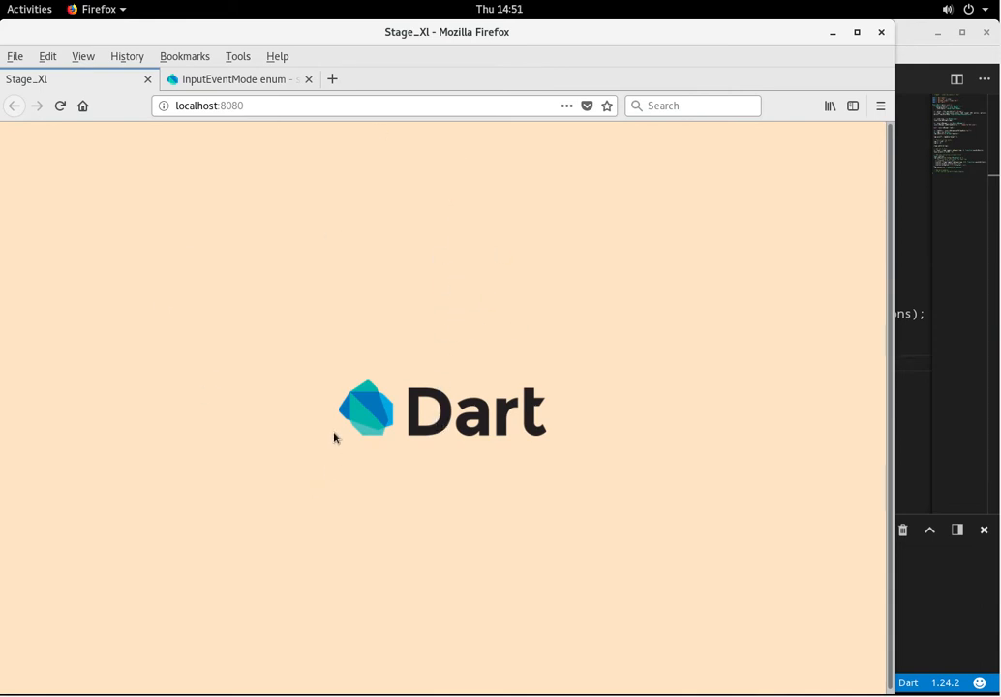
{"action": "mouse_move", "coordinate": [387, 408]}
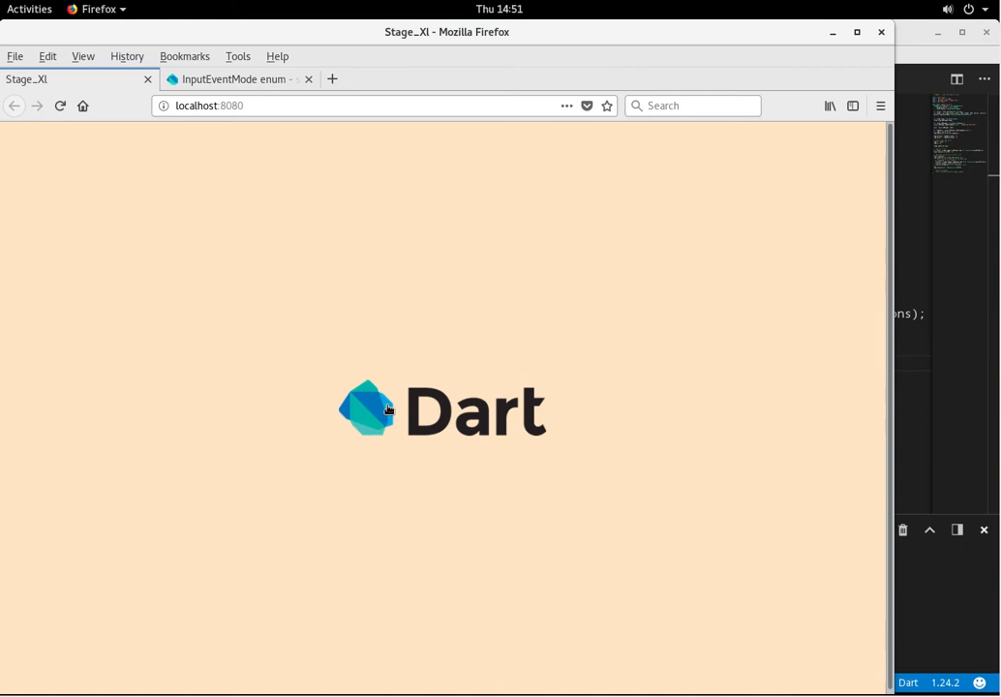
{"action": "mouse_move", "coordinate": [469, 318]}
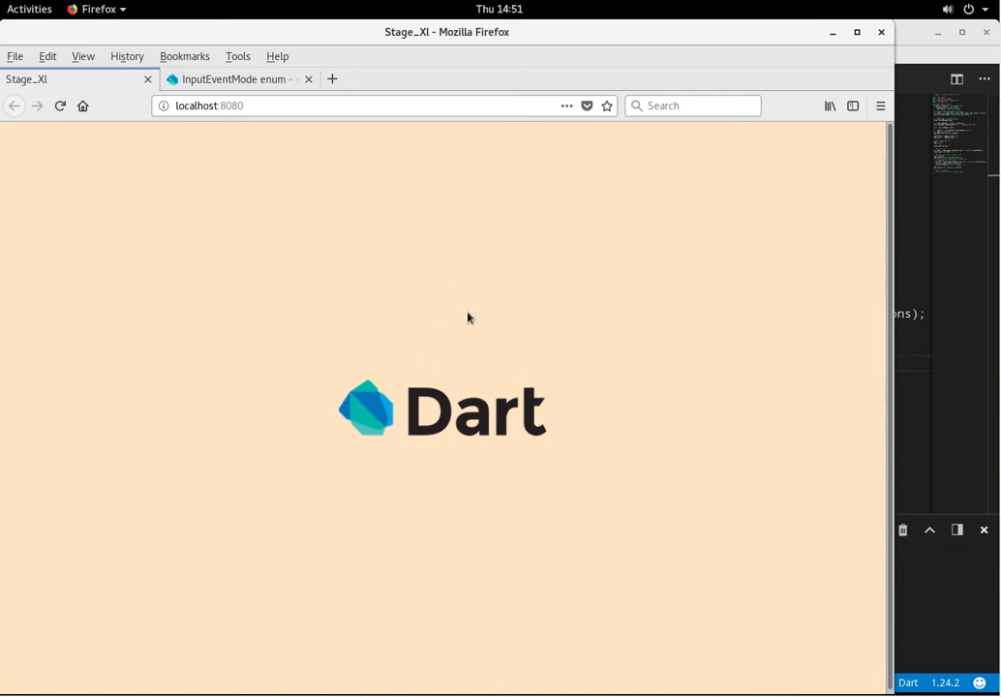
{"action": "mouse_move", "coordinate": [321, 465]}
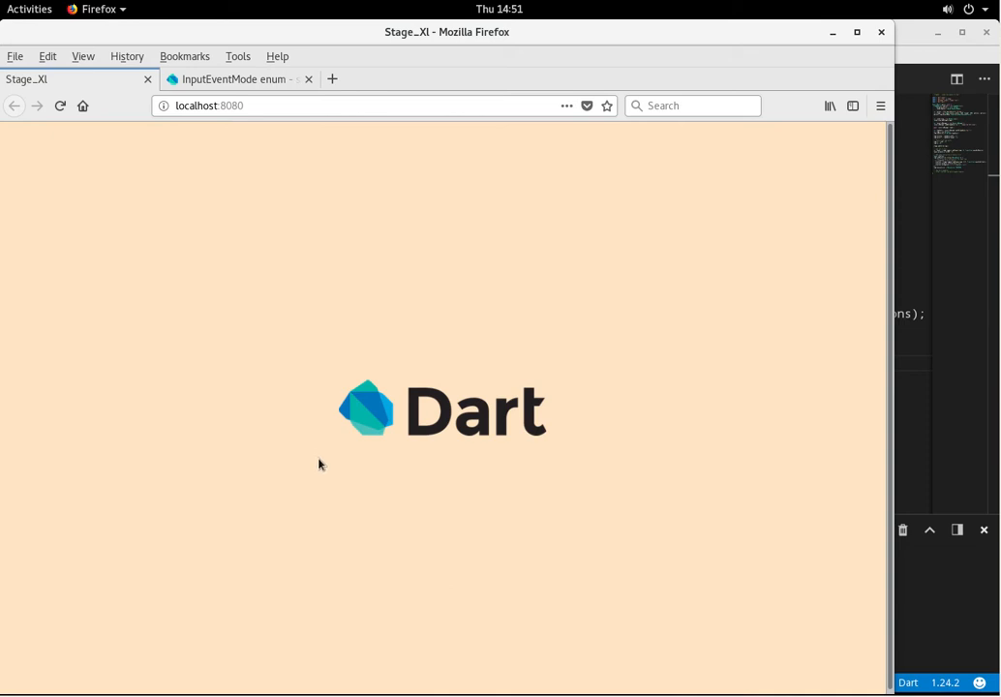
{"action": "mouse_move", "coordinate": [366, 481]}
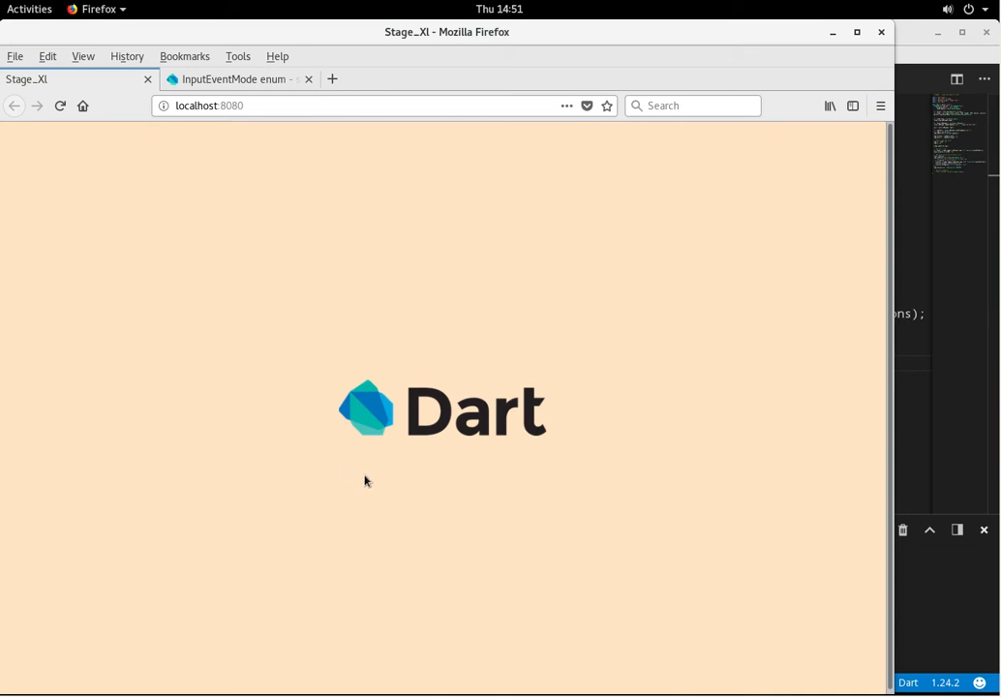
{"action": "mouse_move", "coordinate": [554, 554]}
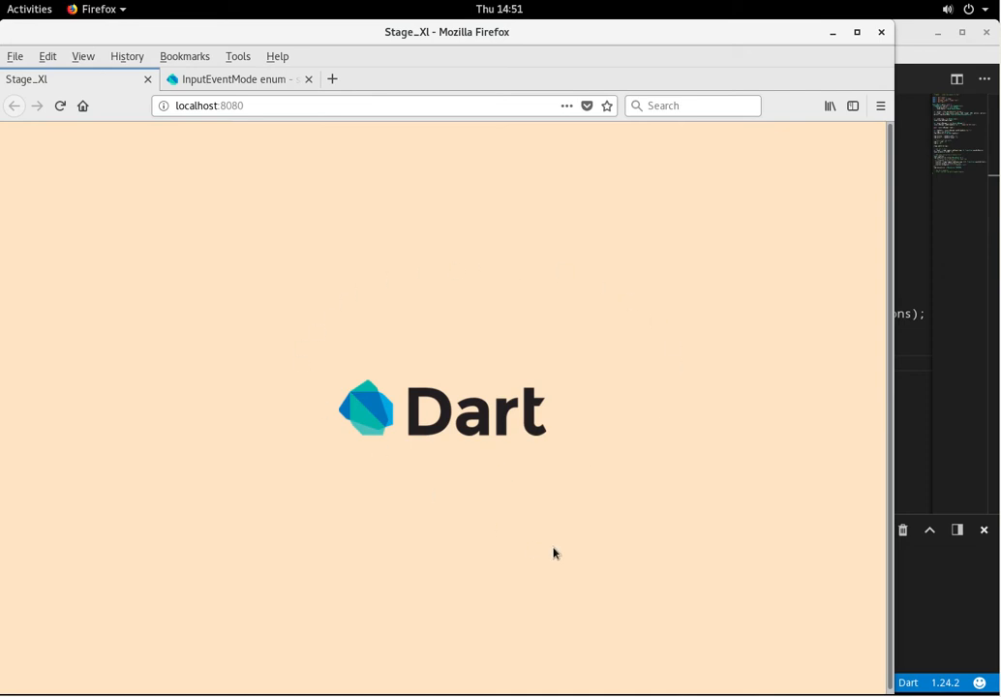
{"action": "mouse_move", "coordinate": [546, 453]}
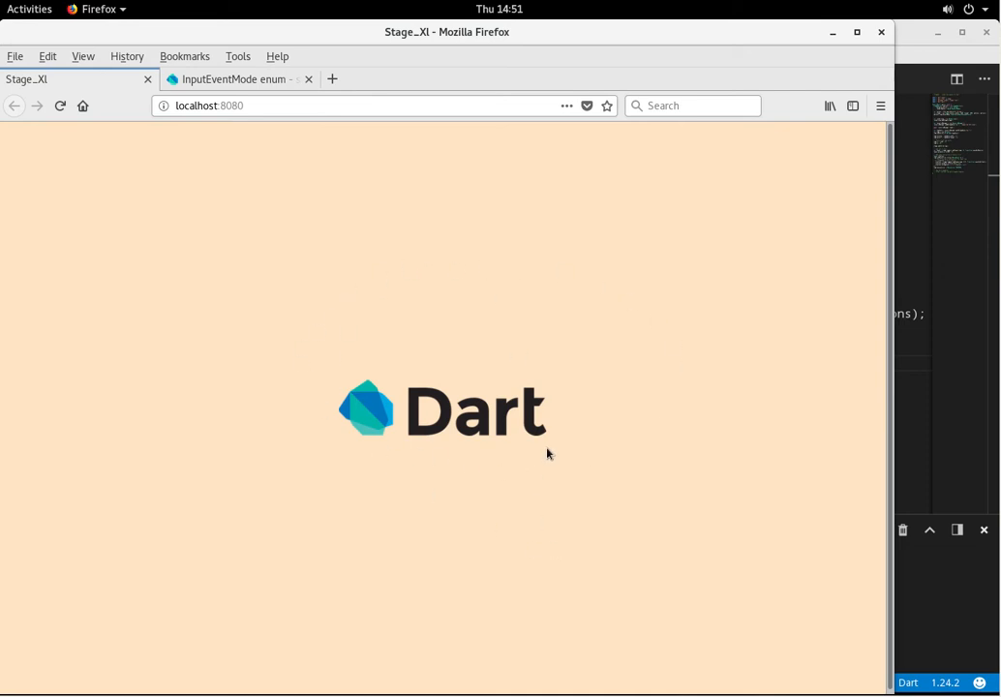
{"action": "mouse_move", "coordinate": [277, 351]}
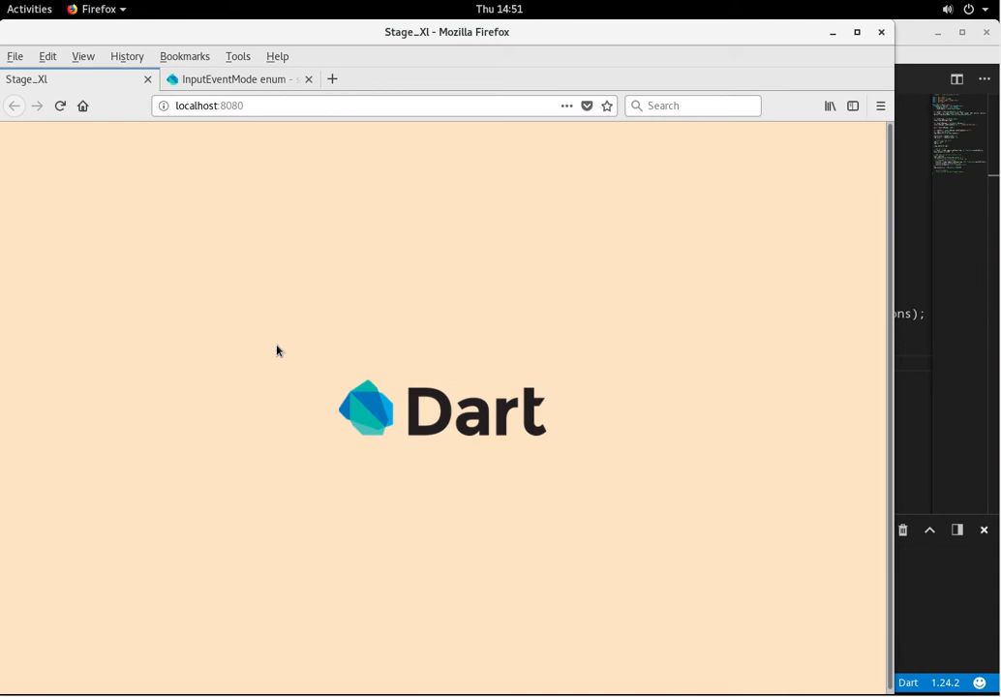
{"action": "mouse_move", "coordinate": [436, 298]}
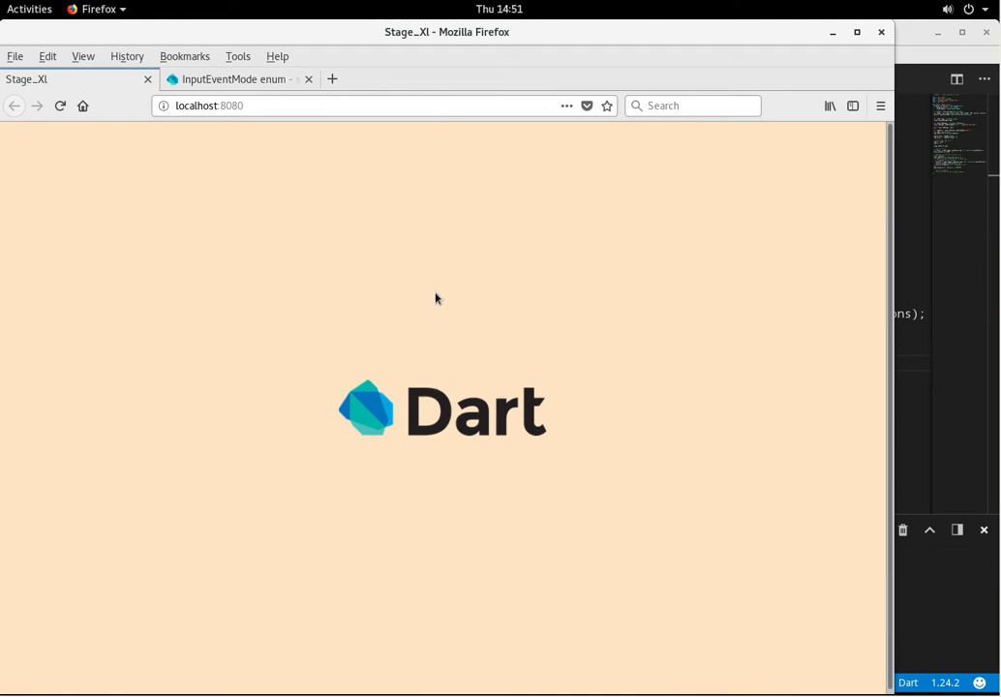
{"action": "mouse_move", "coordinate": [451, 208]}
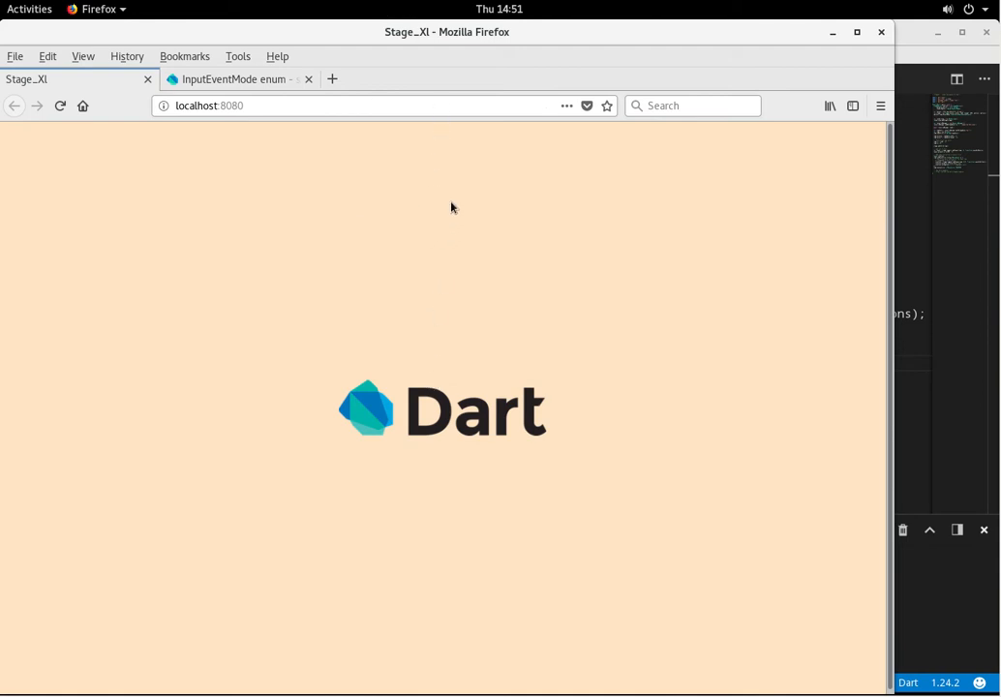
{"action": "mouse_move", "coordinate": [430, 135]}
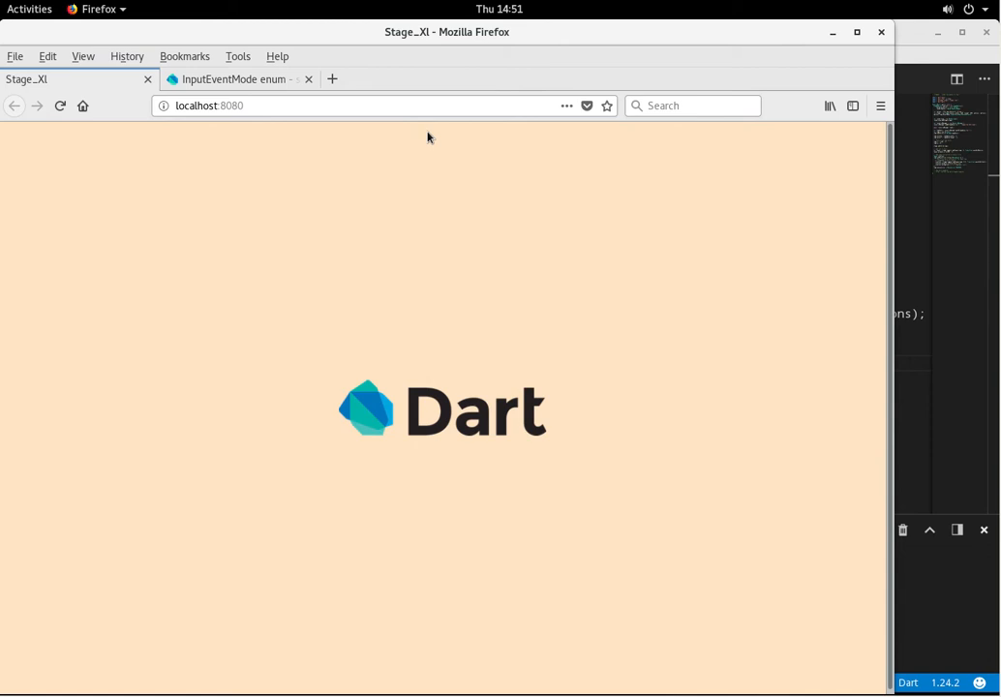
{"action": "mouse_move", "coordinate": [415, 430]}
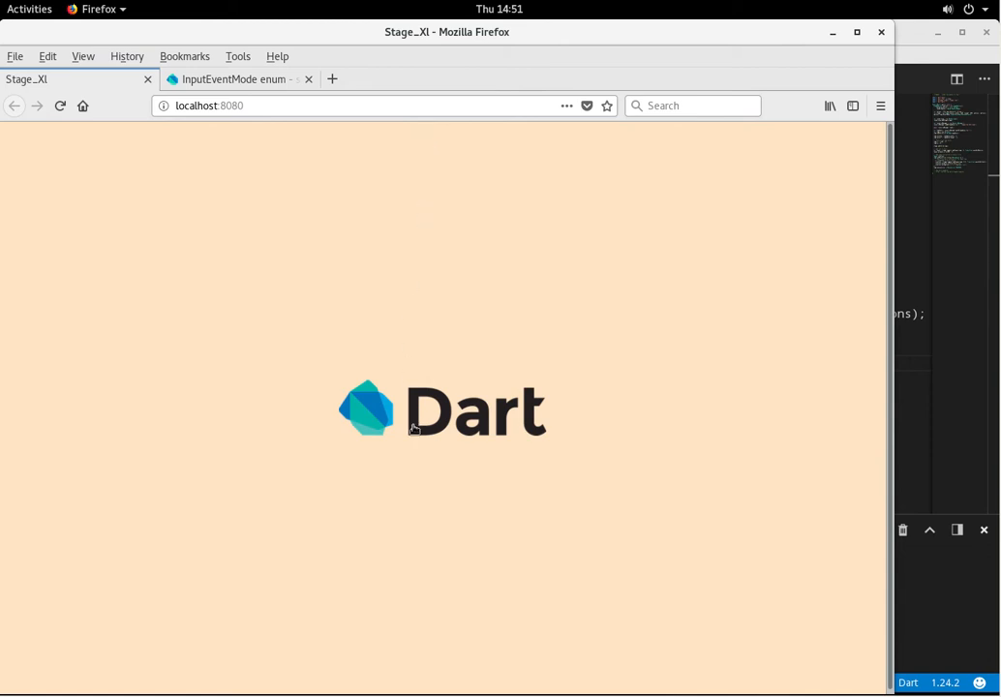
{"action": "mouse_move", "coordinate": [434, 484]}
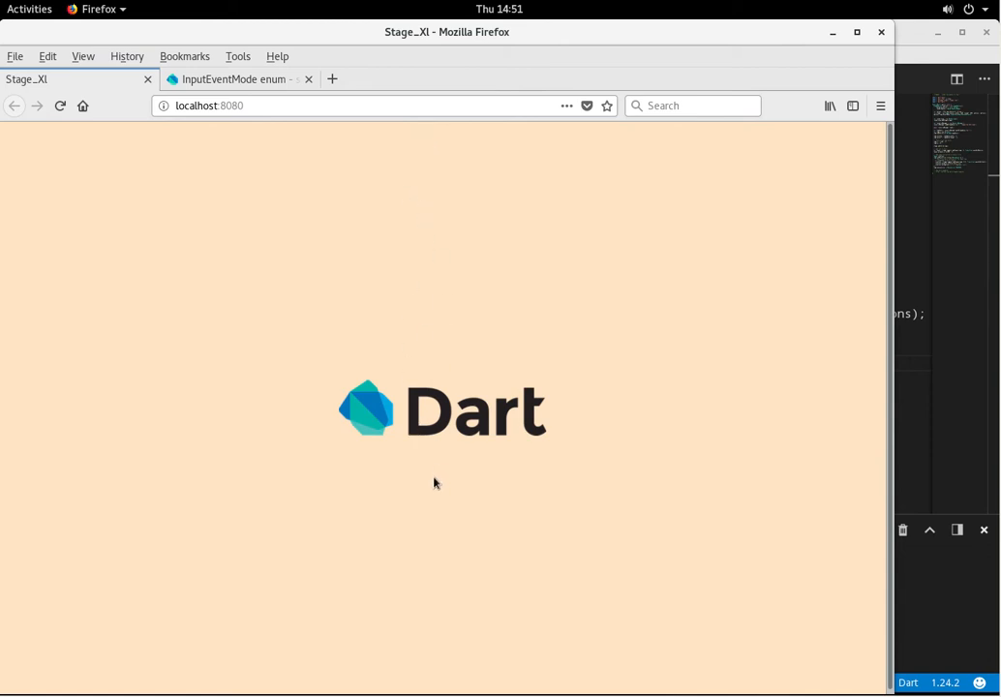
{"action": "mouse_move", "coordinate": [574, 304]}
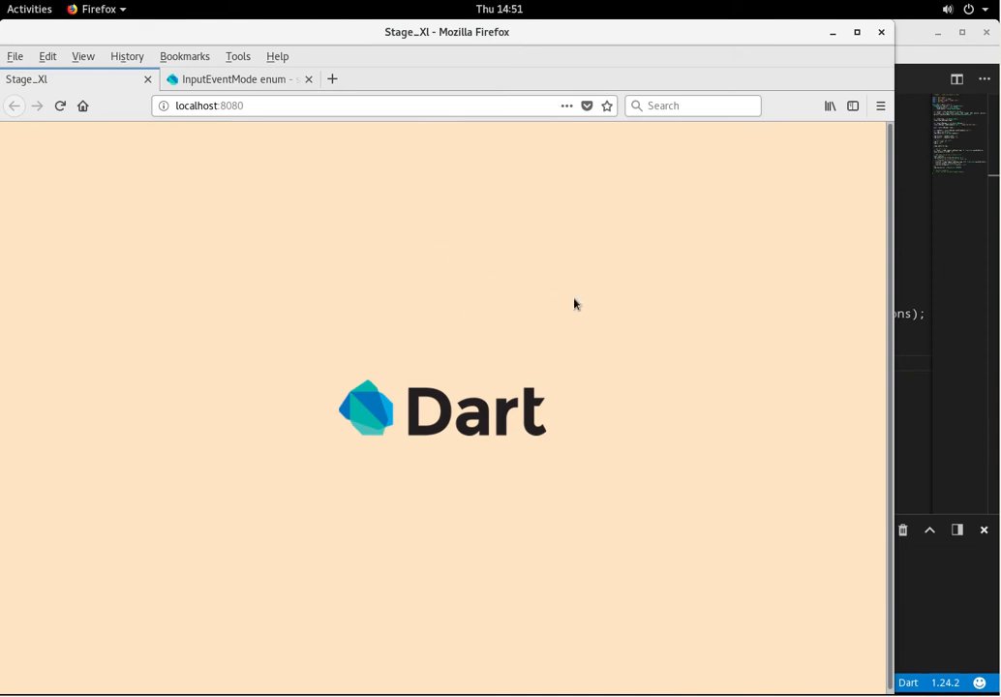
{"action": "mouse_move", "coordinate": [445, 414]}
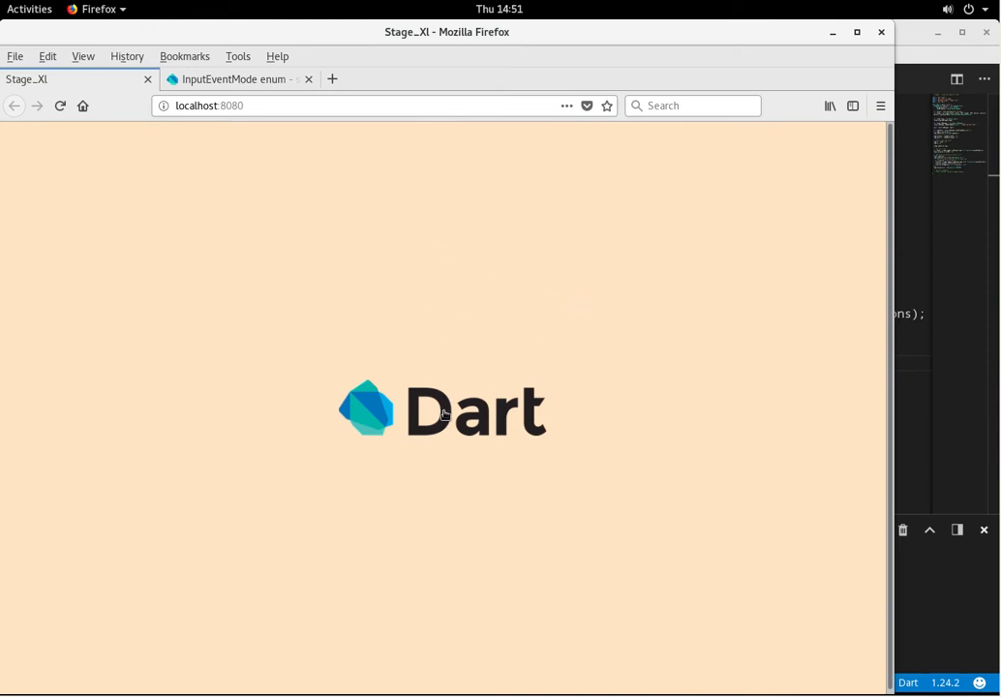
{"action": "mouse_move", "coordinate": [111, 135]}
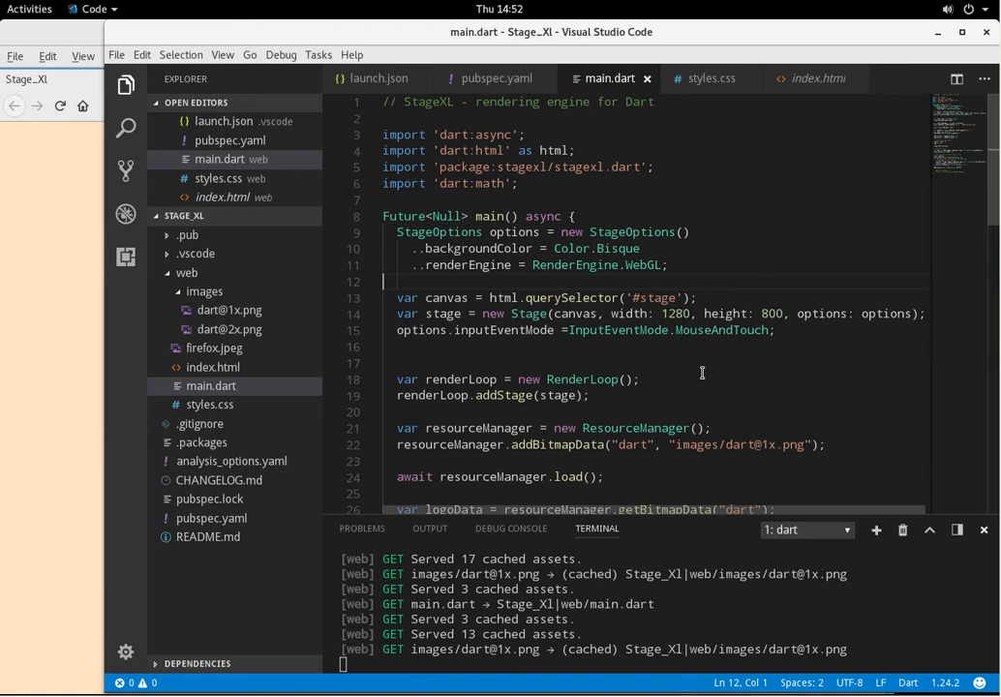
- Run 'stagehand' to list project generators, then start a 'stagehand web-' command
{"action": "scroll", "scroll_direction": "down", "scroll_amount": 3}
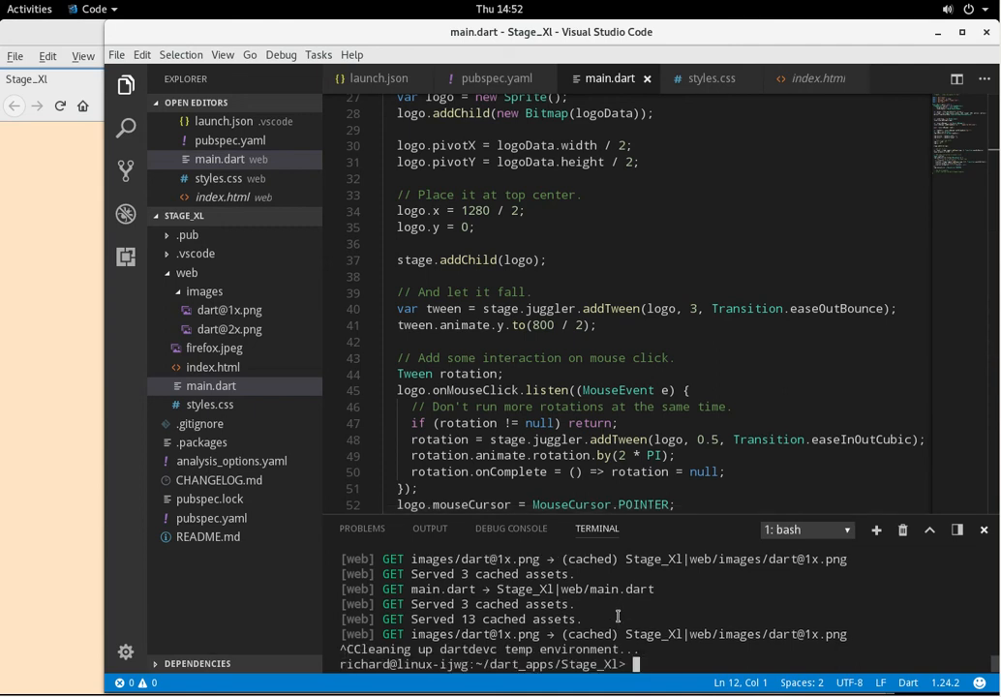
{"action": "type", "text": "stagehand"}
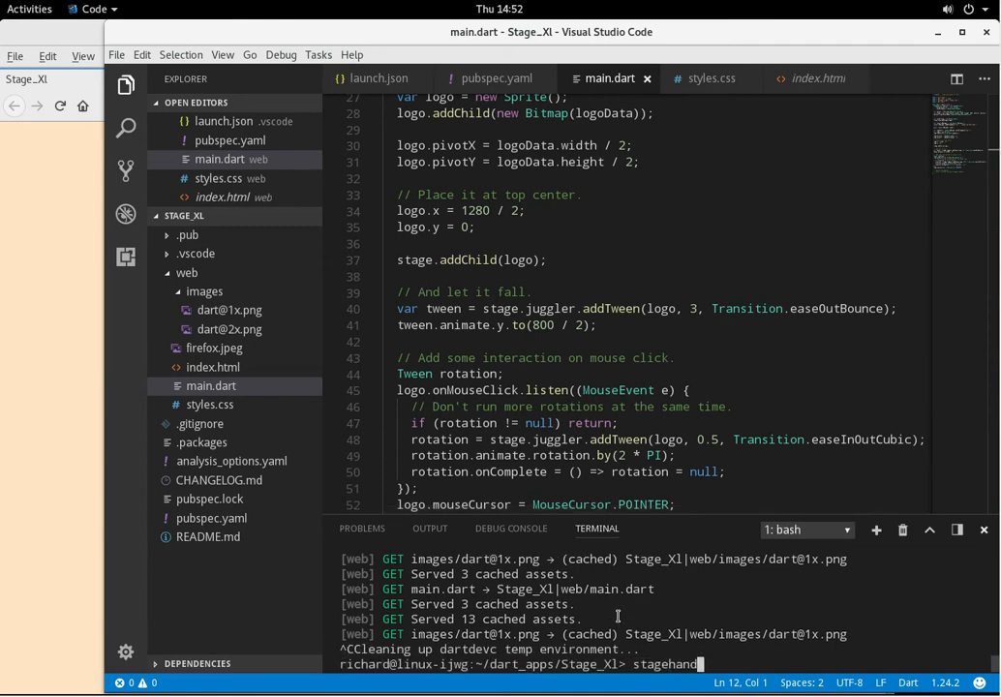
{"action": "key", "text": "Return"}
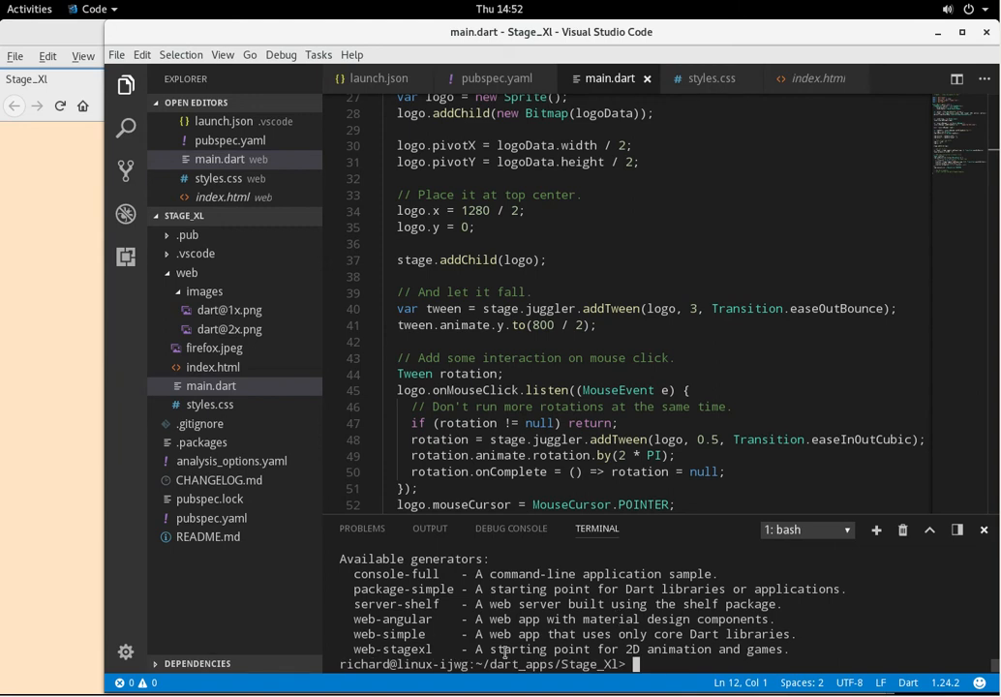
{"action": "mouse_move", "coordinate": [663, 662]}
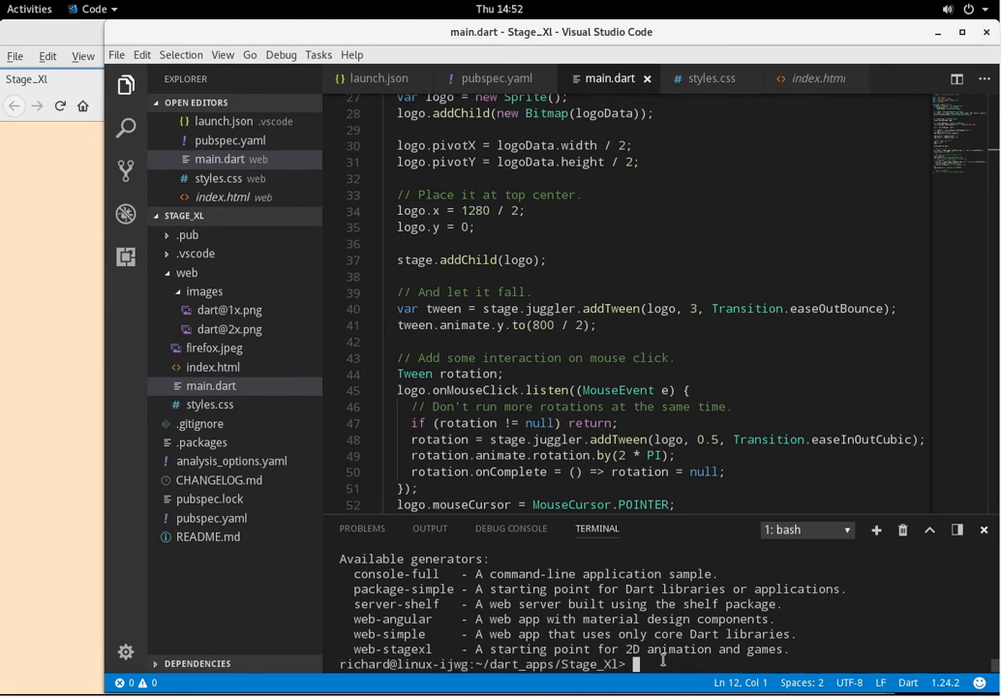
{"action": "type", "text": "stagehand"}
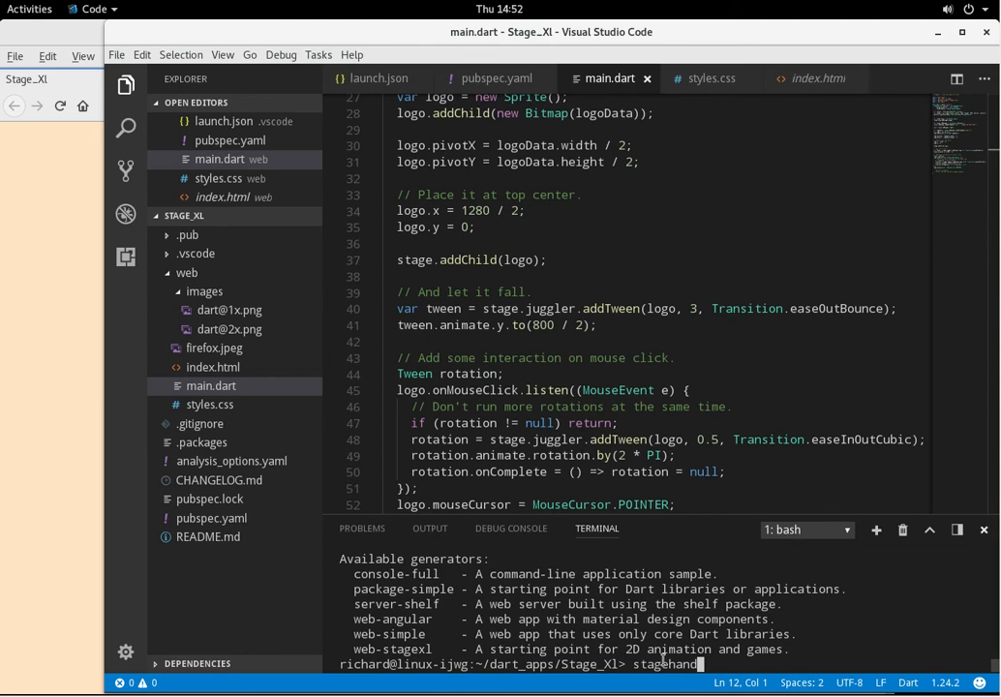
{"action": "type", "text": "web-"}
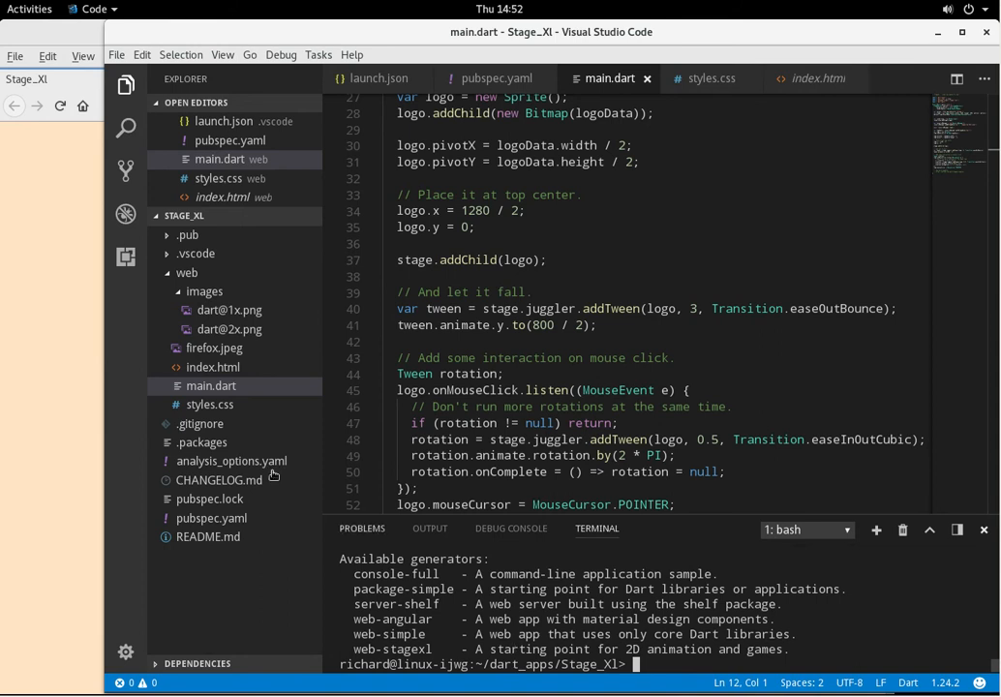
{"action": "mouse_move", "coordinate": [213, 519]}
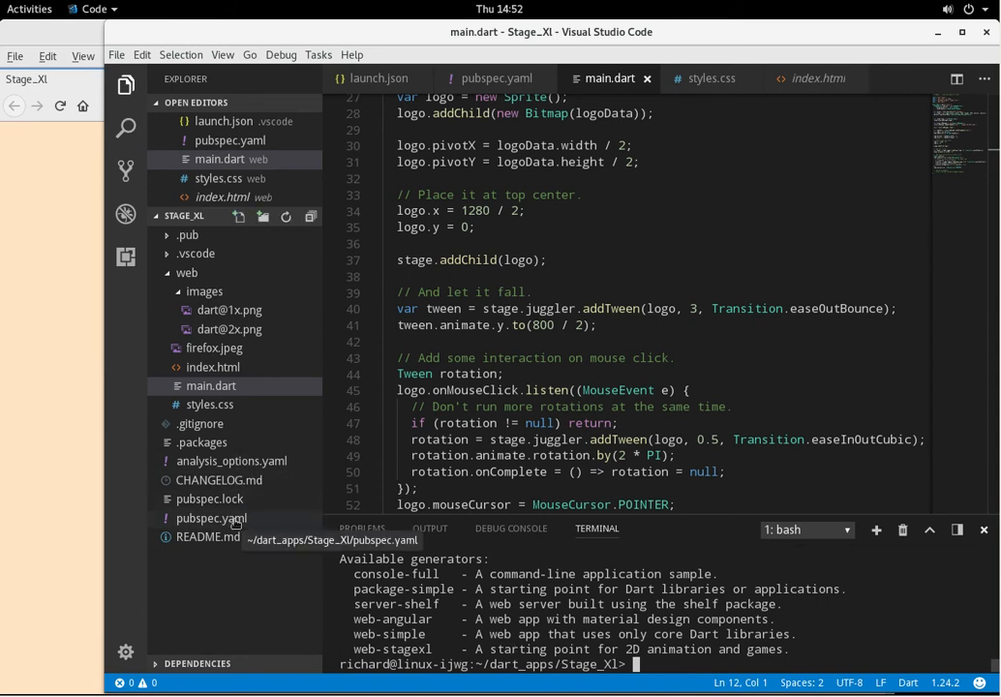
- Show pubspec.yaml with its web compiler debug set to dartdevc
{"action": "left_click", "coordinate": [230, 519]}
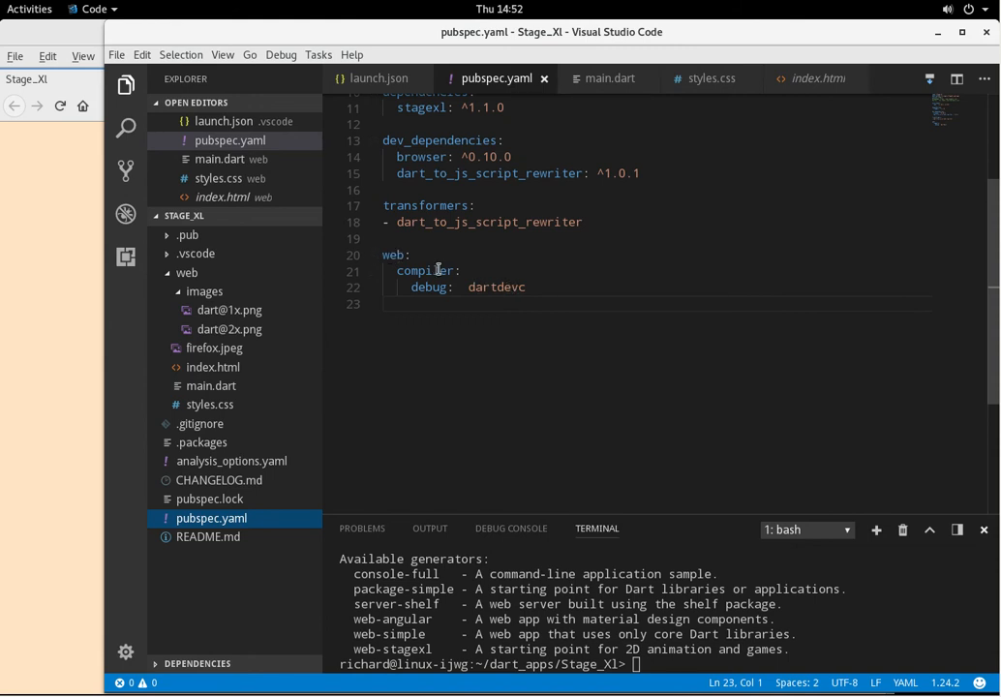
{"action": "mouse_move", "coordinate": [442, 271]}
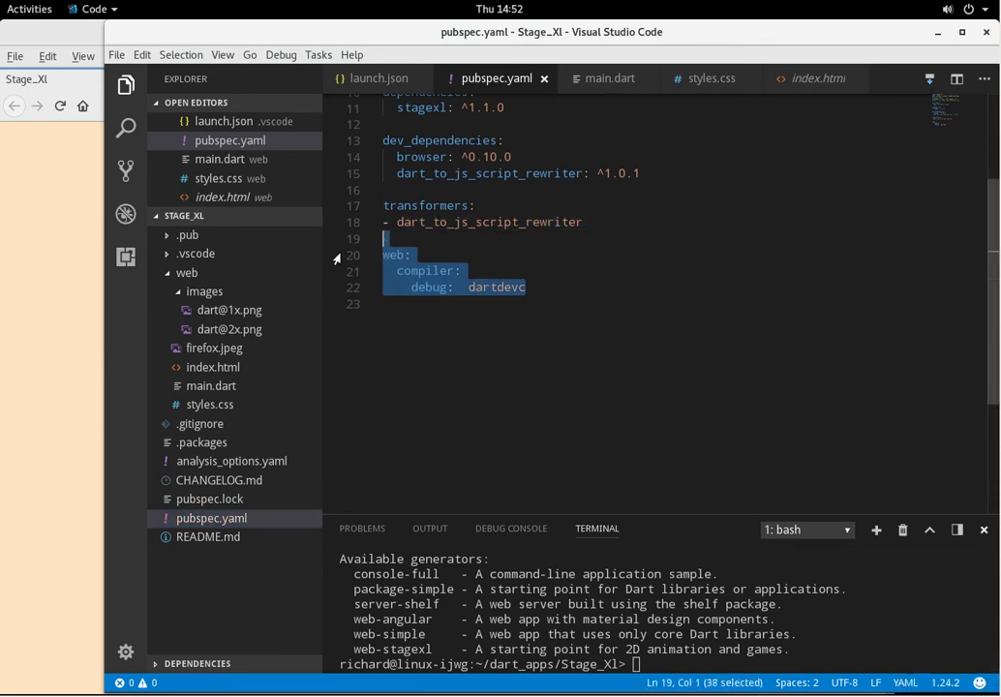
{"action": "left_click", "coordinate": [511, 304]}
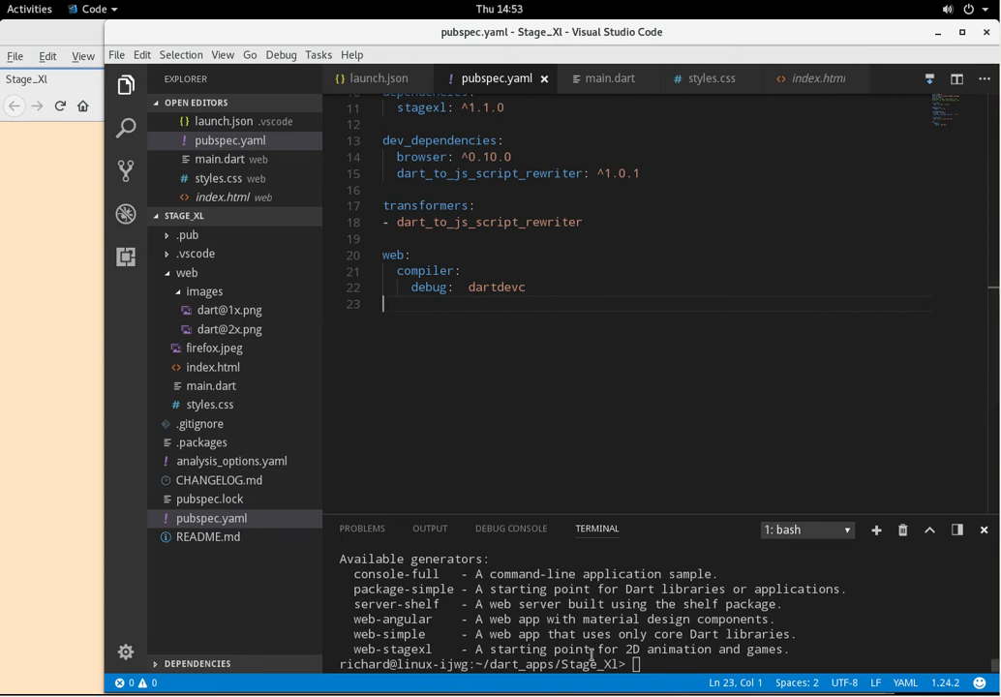
{"action": "mouse_move", "coordinate": [577, 628]}
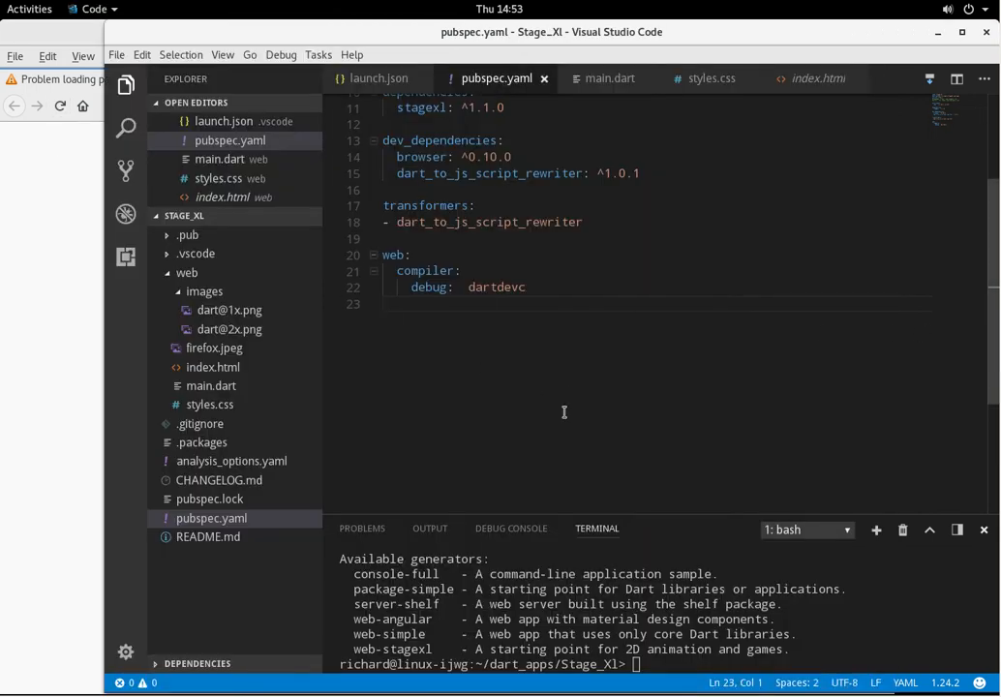
{"action": "mouse_move", "coordinate": [491, 366]}
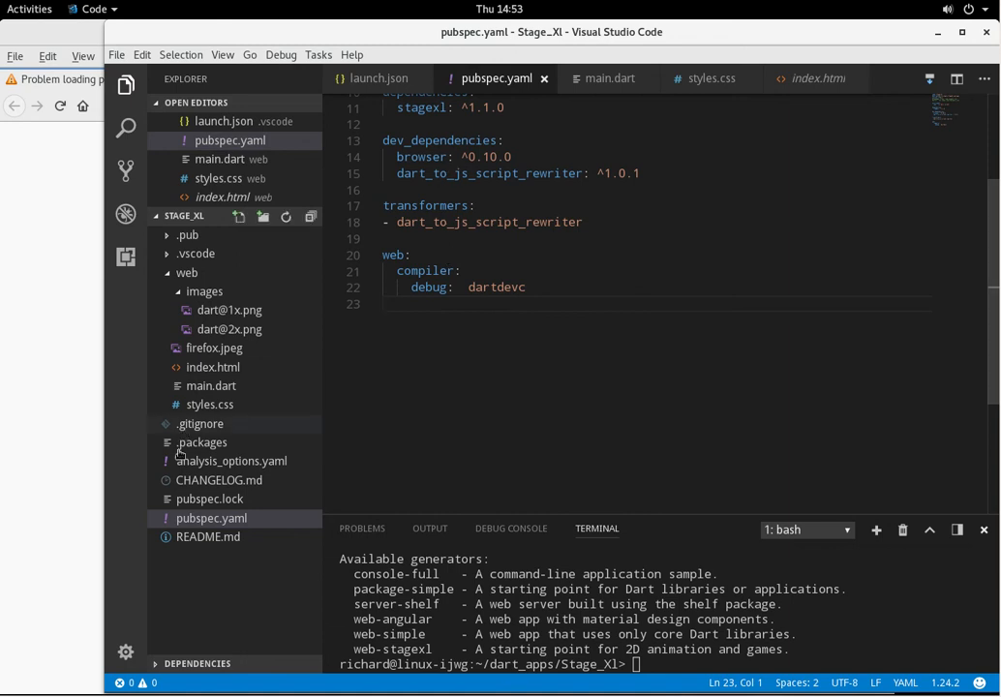
- Start 'pub serve' again in the terminal and reload localhost:8080 in Firefox
{"action": "left_click", "coordinate": [116, 54]}
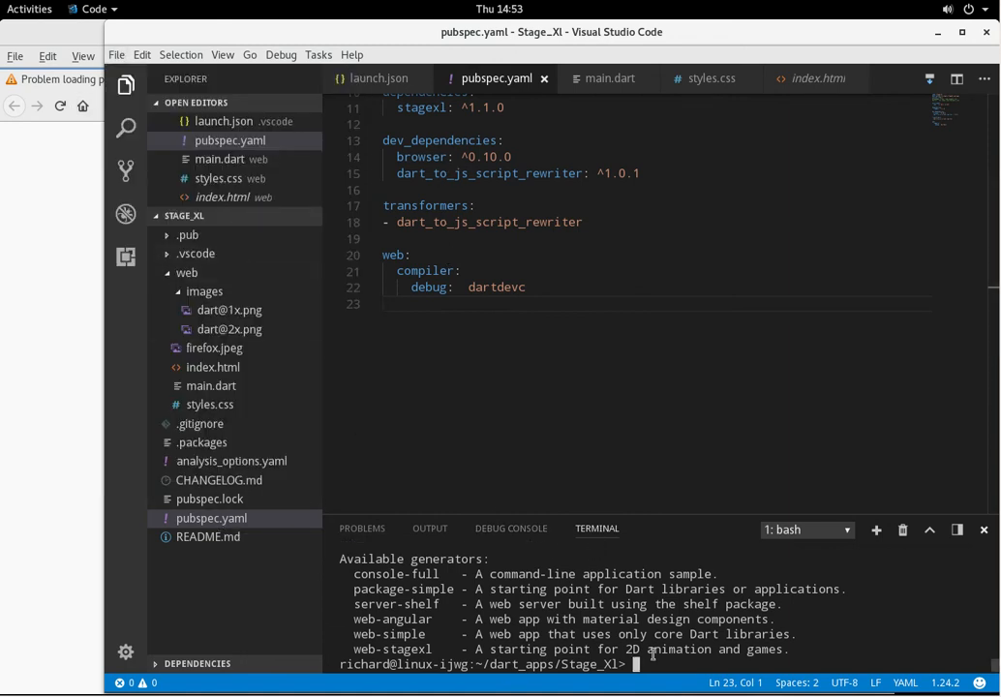
{"action": "type", "text": "pub serve"}
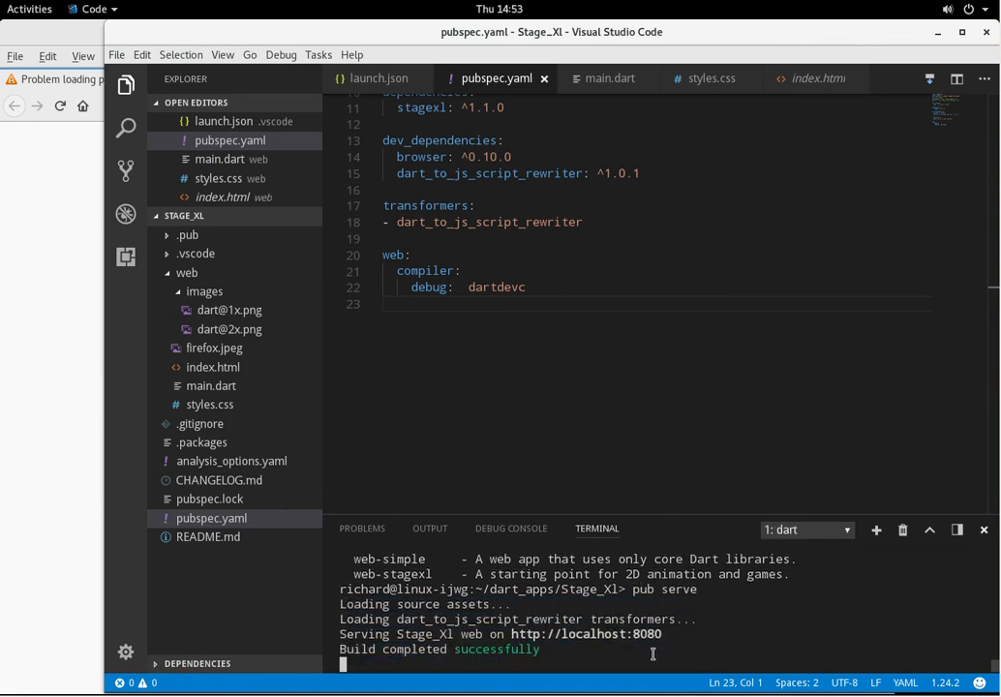
{"action": "left_click", "coordinate": [89, 8]}
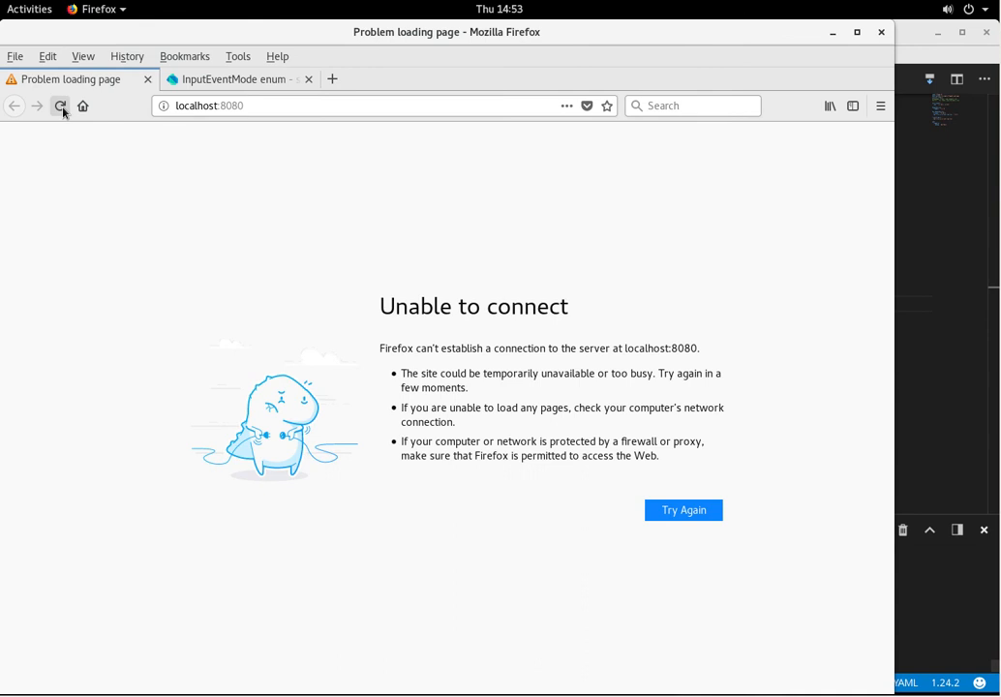
{"action": "left_click", "coordinate": [60, 105]}
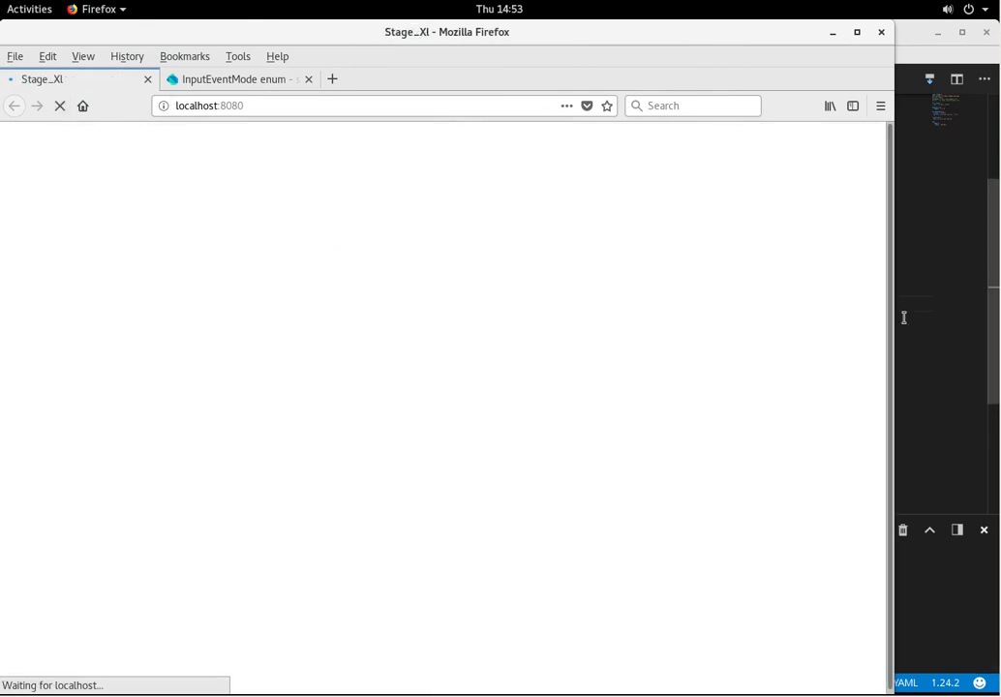